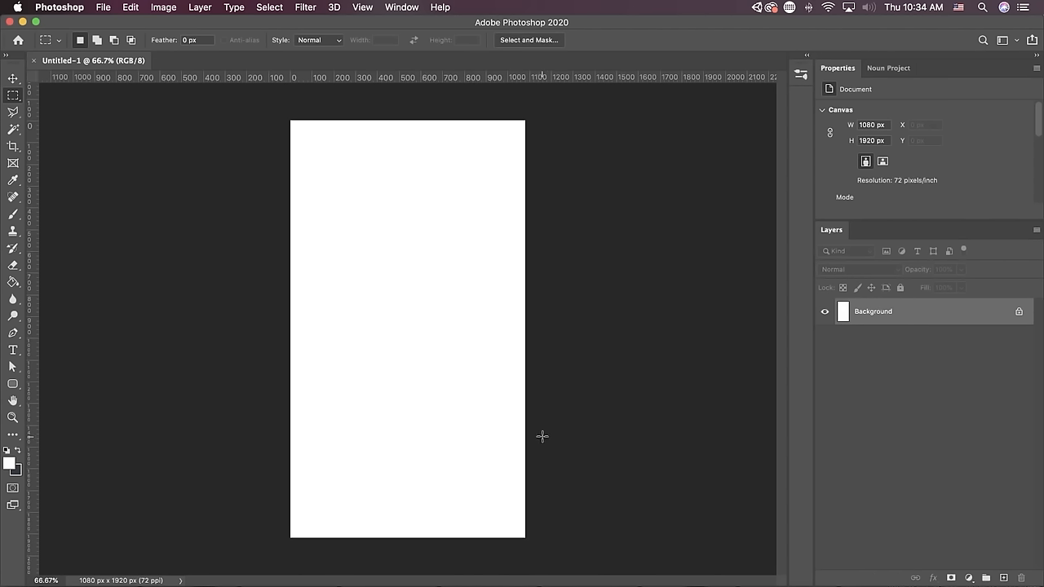
{"action": "mouse_move", "coordinate": [521, 476]}
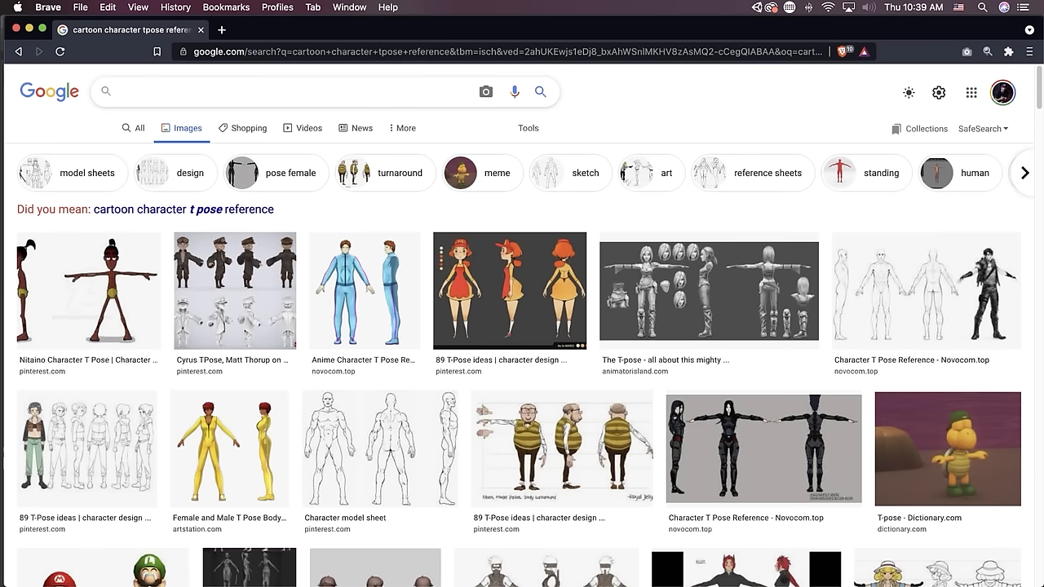
Search 'cartoon tpose reference front view' and copy the brown T-pose figure image.
{"action": "type", "text": "cartoon"}
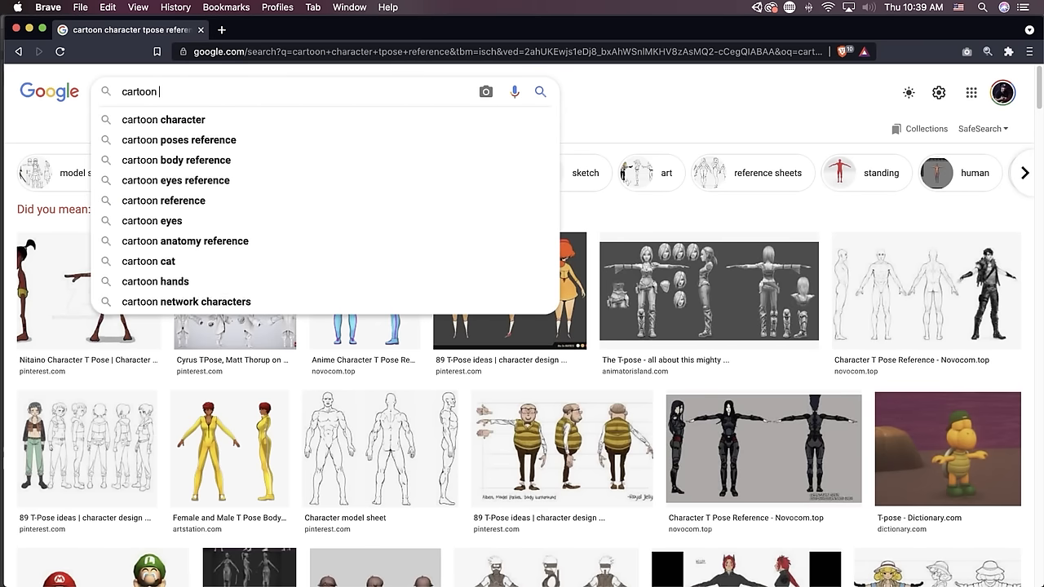
{"action": "type", "text": "tpose reference"}
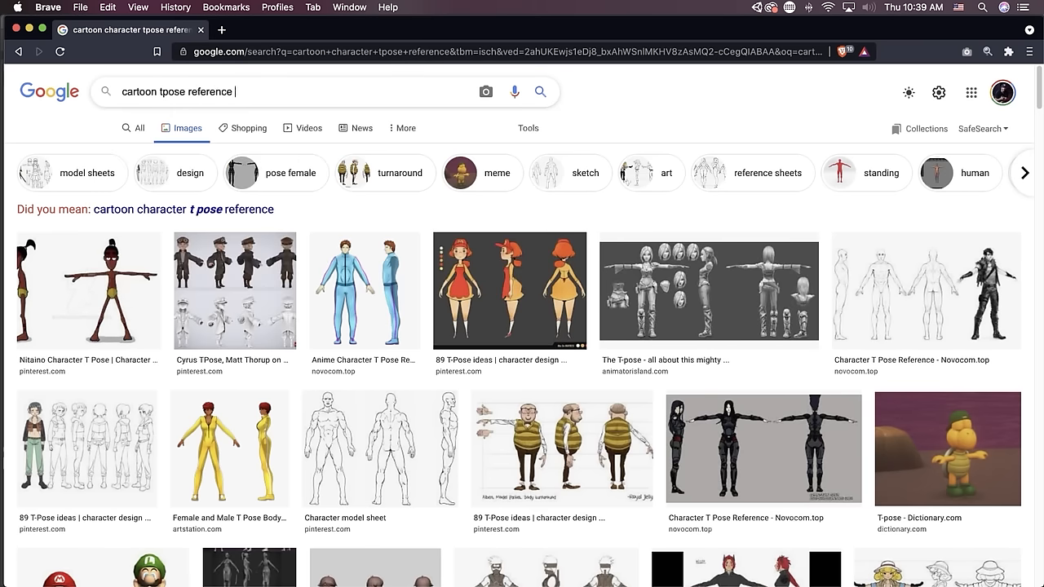
{"action": "type", "text": "front view"}
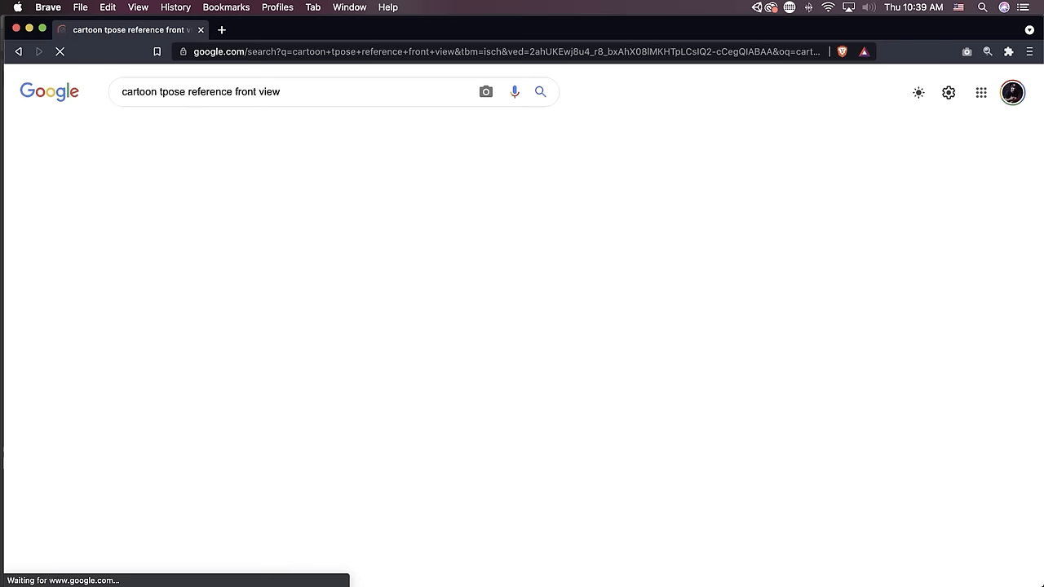
{"action": "right_click", "coordinate": [767, 277]}
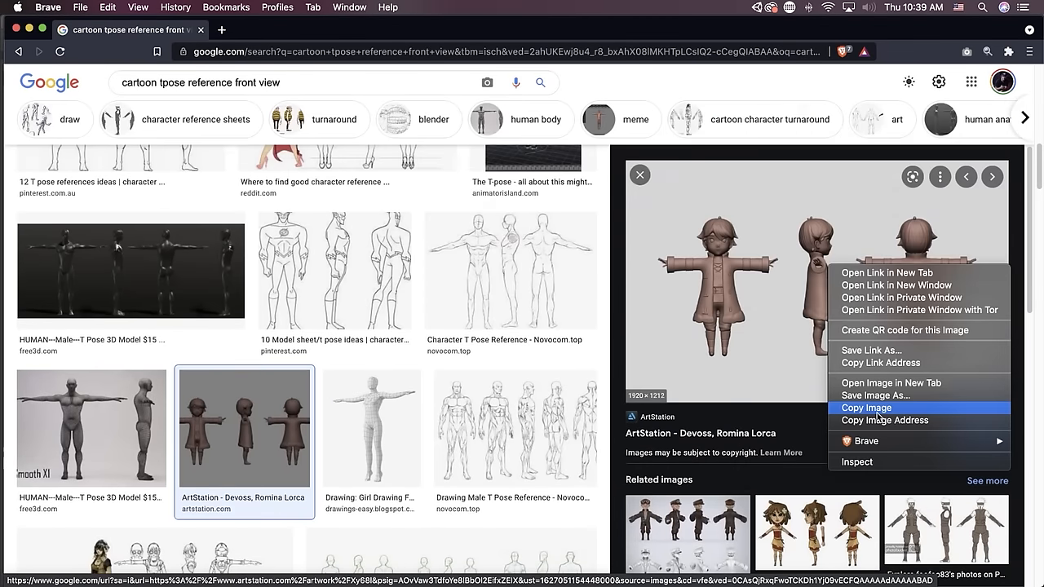
{"action": "left_click", "coordinate": [866, 408]}
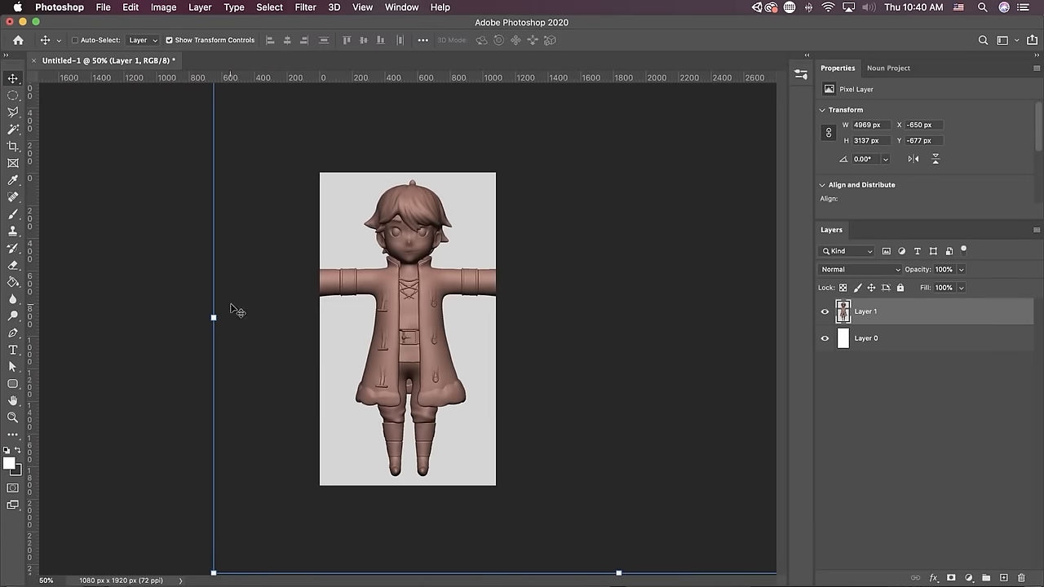
{"action": "mouse_move", "coordinate": [186, 20]}
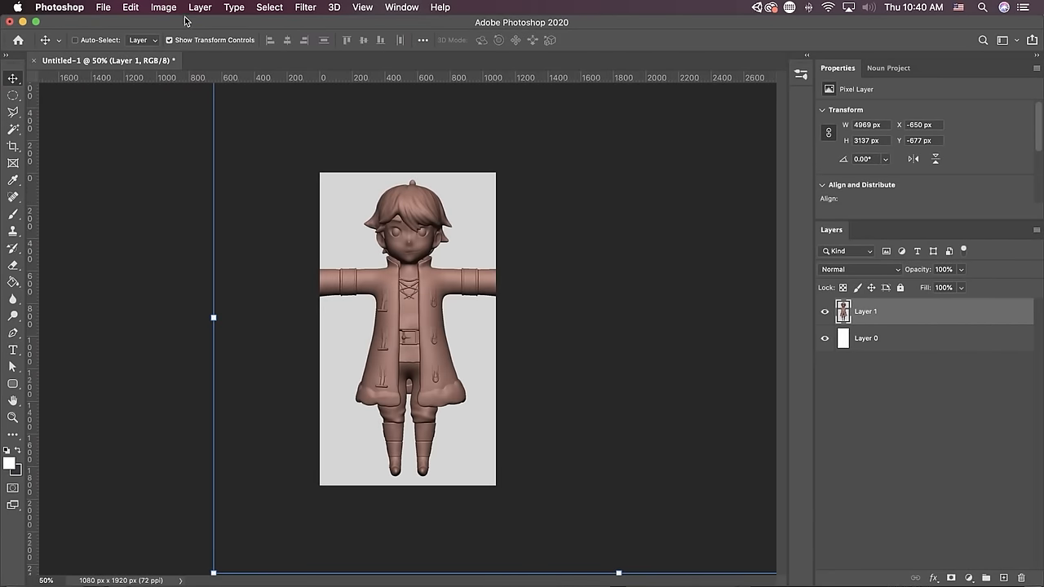
Widen the canvas to 120% width twice via Canvas Size in percent, reaching 1814 × 1920 px.
{"action": "left_click", "coordinate": [163, 7]}
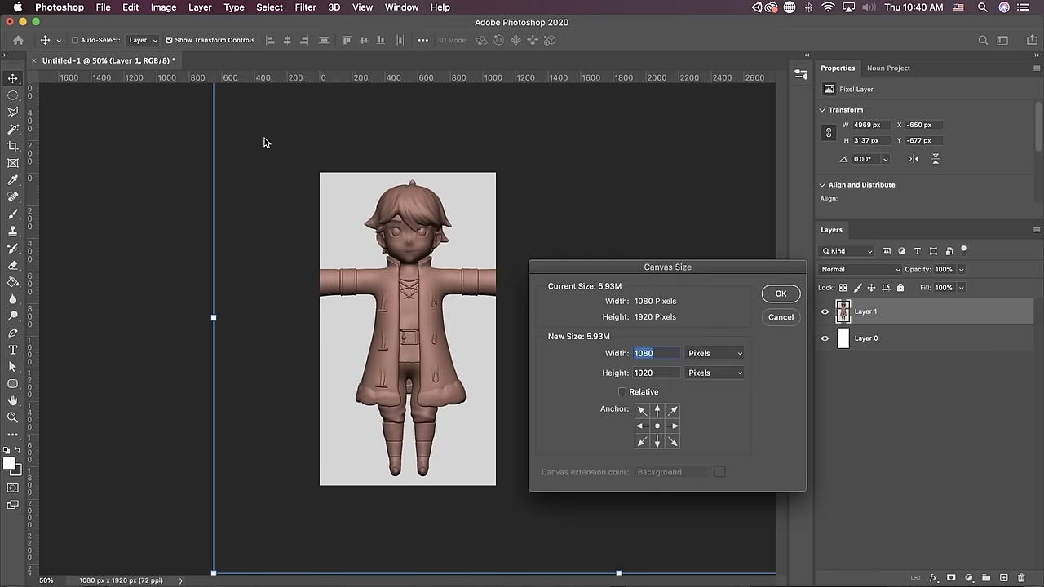
{"action": "left_click", "coordinate": [710, 352]}
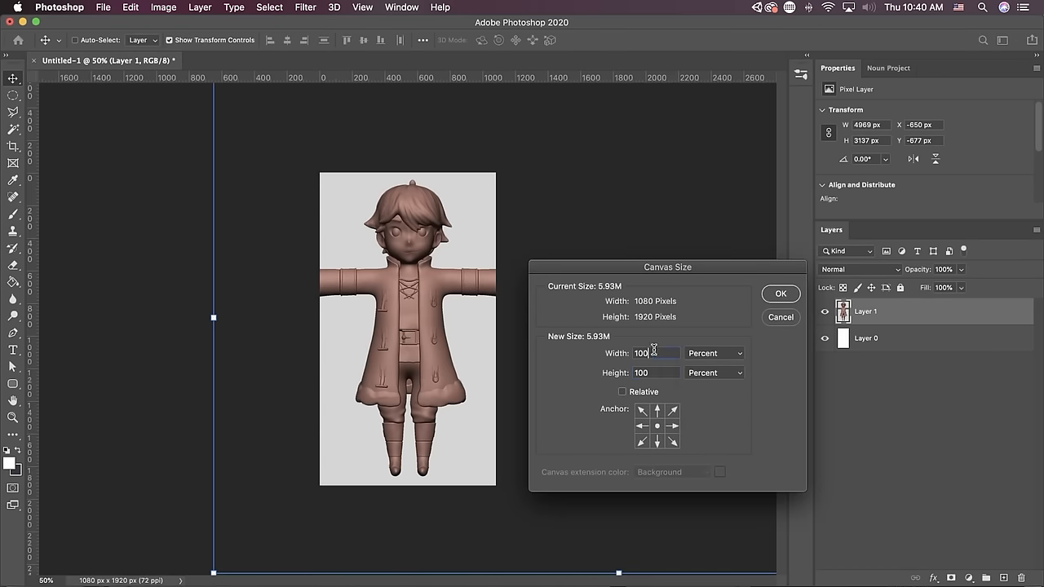
{"action": "left_click", "coordinate": [779, 294]}
{"action": "type", "text": "120"}
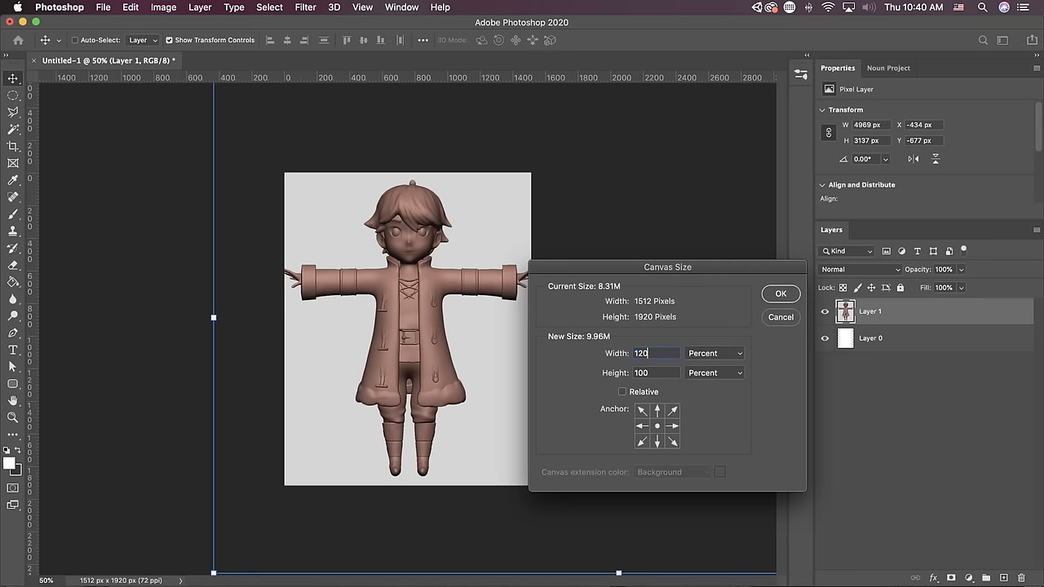
{"action": "left_click", "coordinate": [779, 293]}
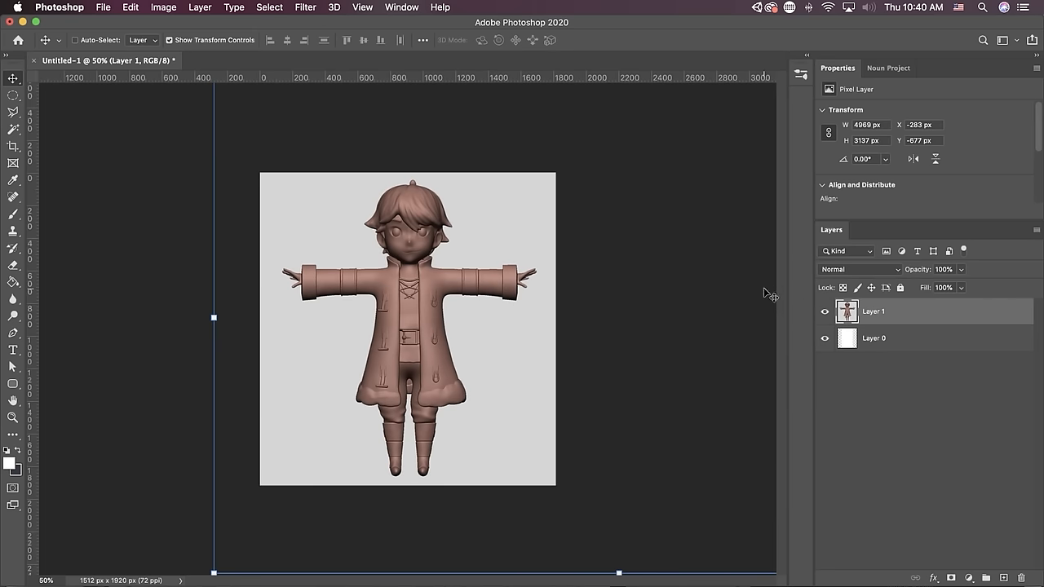
{"action": "left_click", "coordinate": [163, 7]}
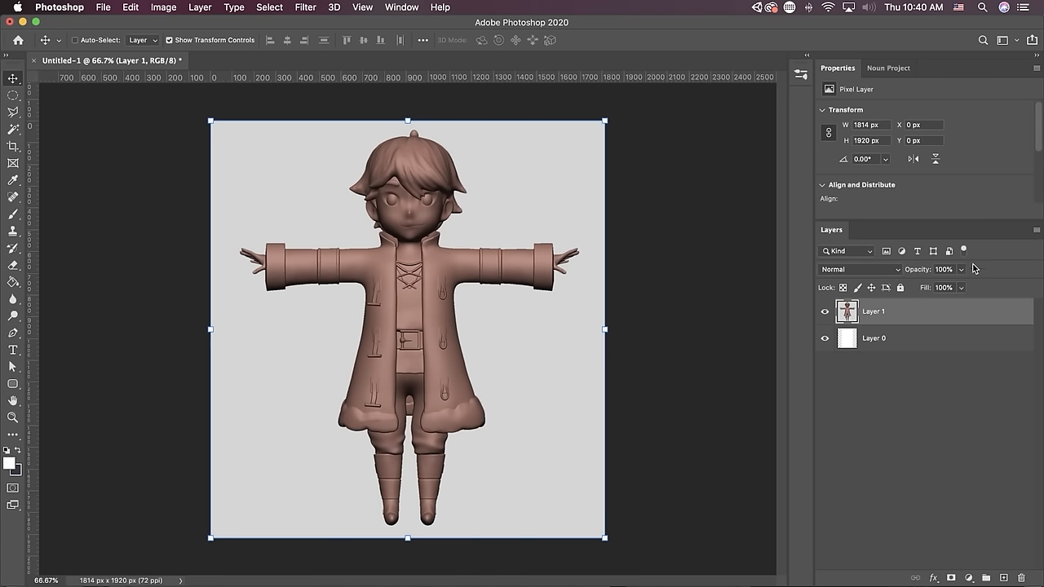
Lower the reference layer's opacity and stretch the white background layer across the canvas.
{"action": "left_click", "coordinate": [874, 338]}
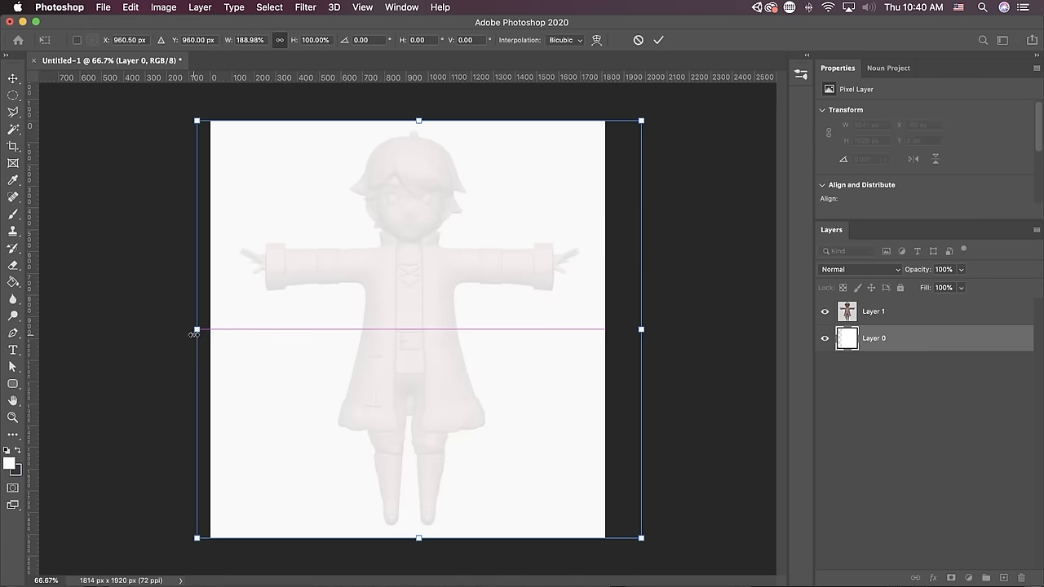
{"action": "left_click", "coordinate": [658, 39]}
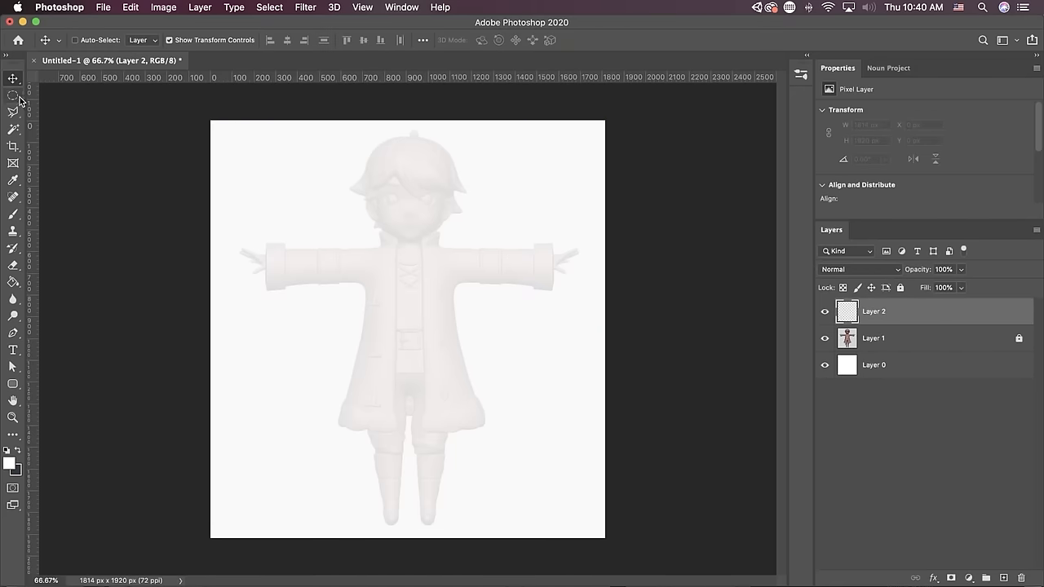
Select a circular head area on a new layer and fill it with dark navy.
{"action": "left_click", "coordinate": [13, 94]}
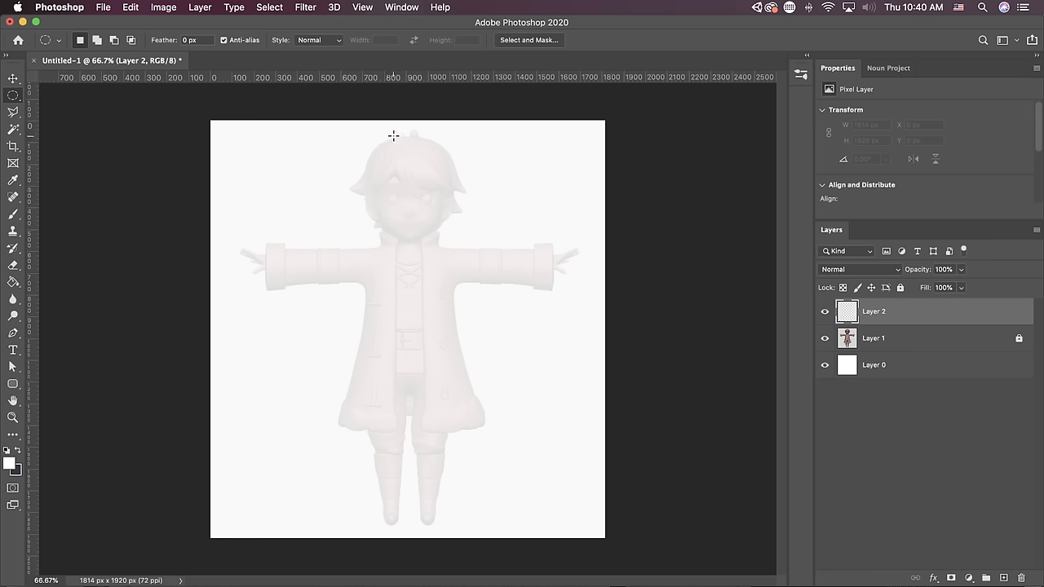
{"action": "mouse_move", "coordinate": [440, 222]}
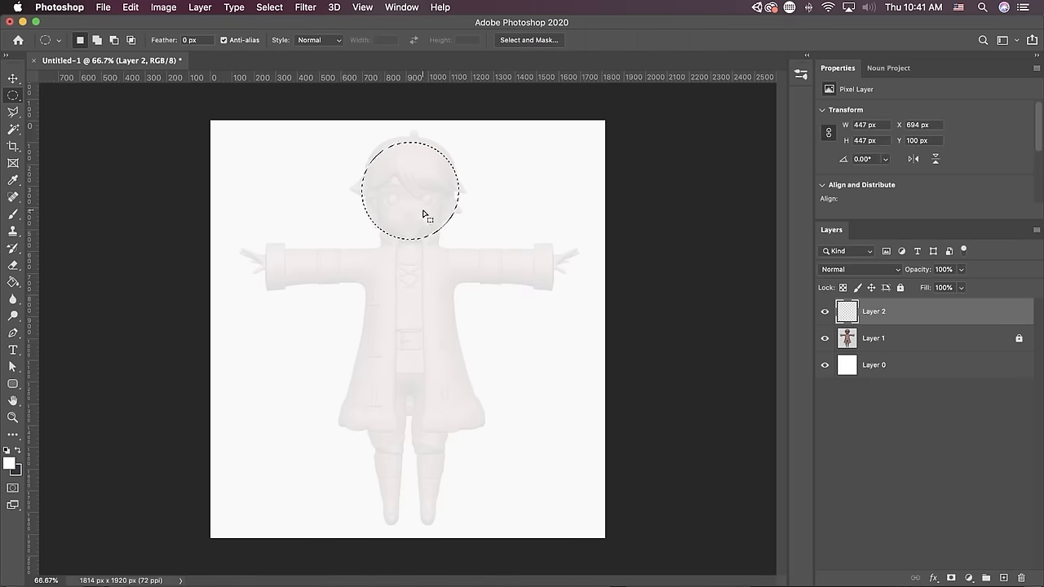
{"action": "left_click", "coordinate": [13, 282]}
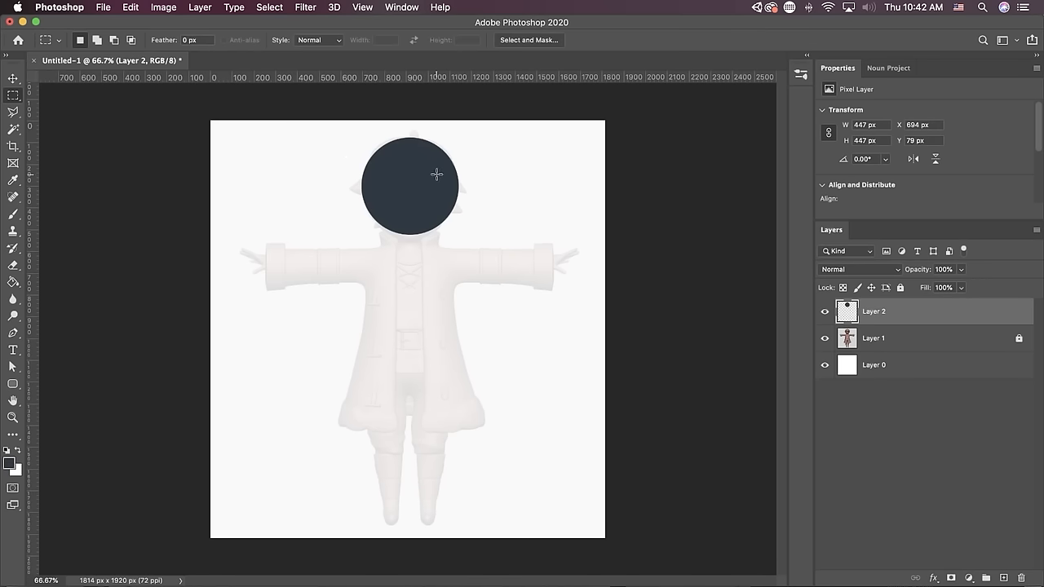
{"action": "left_click", "coordinate": [13, 383]}
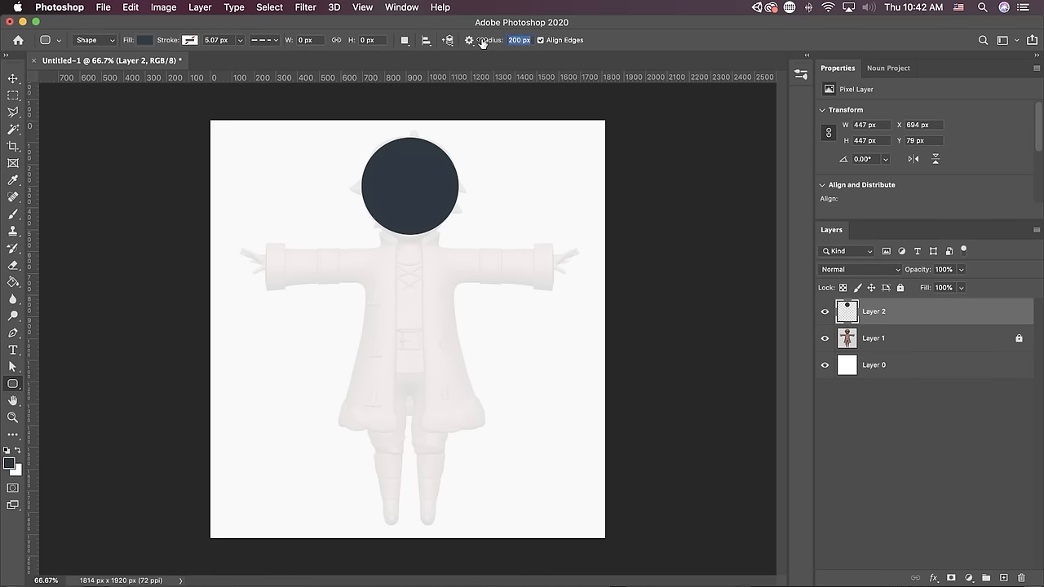
Draw the torso and arms as rounded rectangles and mirror the duplicated arm with Flip Horizontal.
{"action": "left_click_drag", "start_coordinate": [362, 248], "coordinate": [454, 369]}
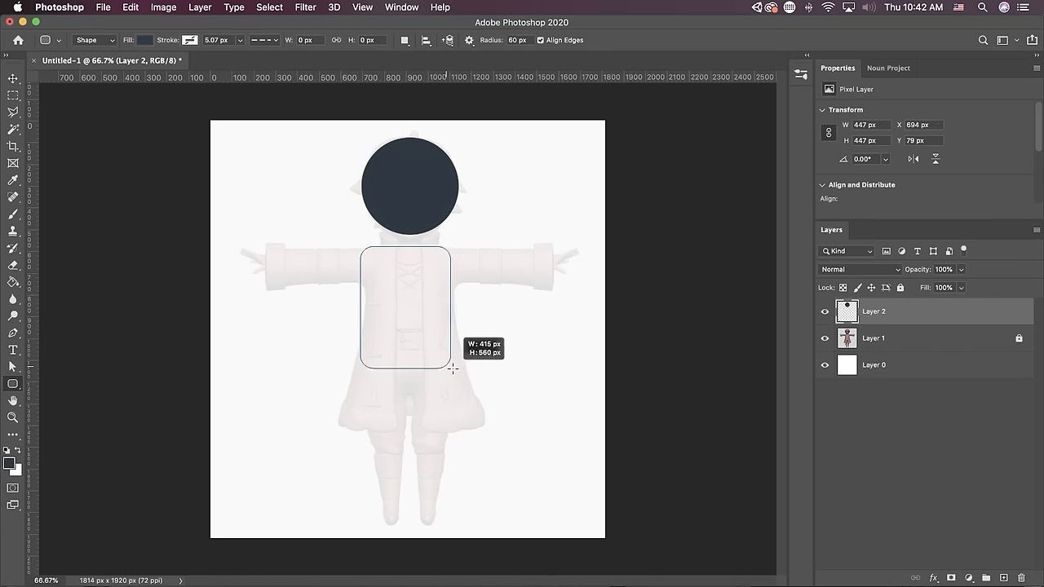
{"action": "left_click_drag", "start_coordinate": [453, 369], "coordinate": [453, 417]}
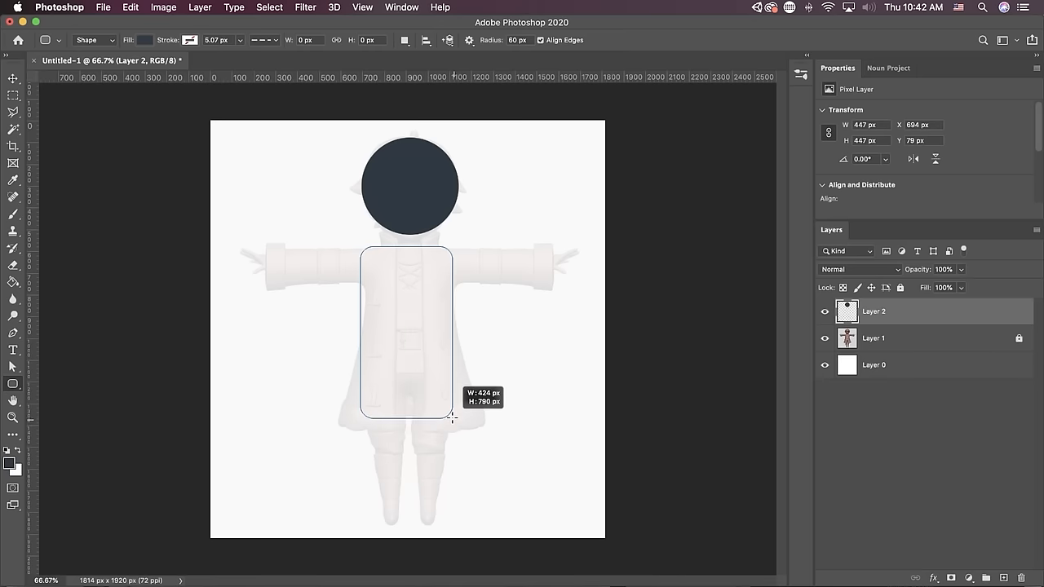
{"action": "left_click_drag", "start_coordinate": [453, 417], "coordinate": [455, 408]}
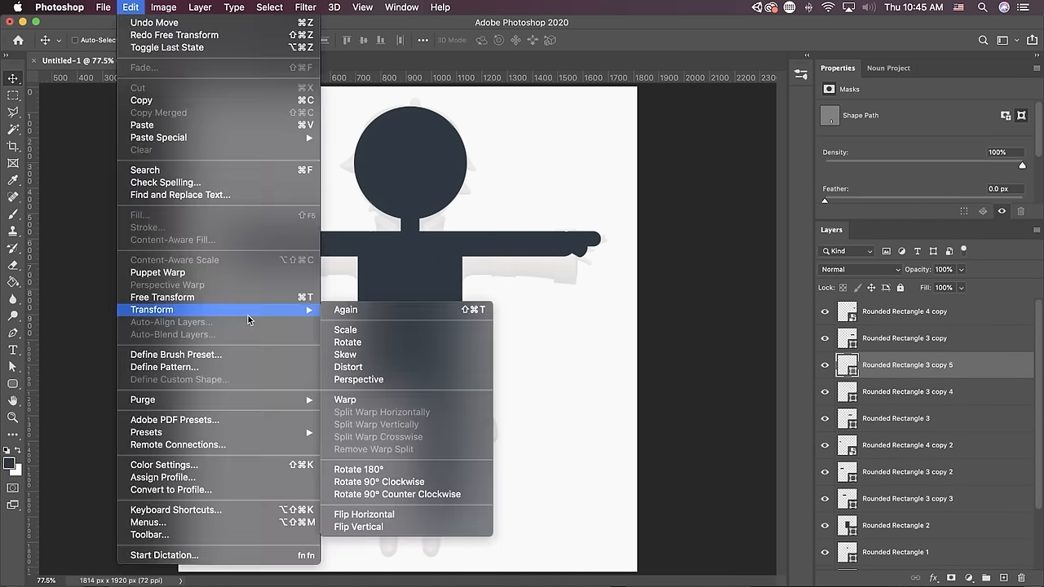
{"action": "left_click", "coordinate": [358, 527]}
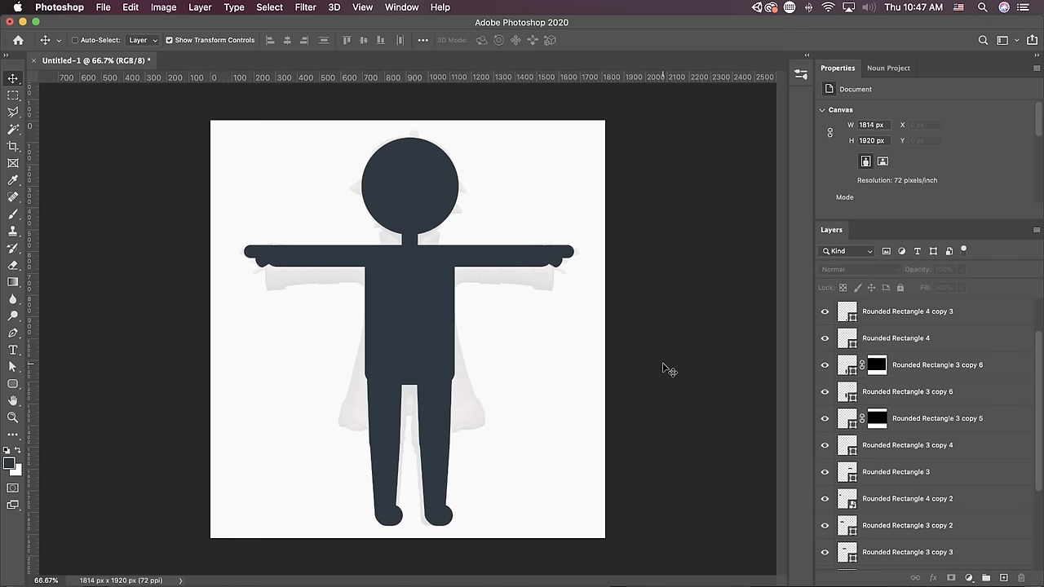
Save the document as a layered Photoshop file in the Happy Character folder.
{"action": "left_click", "coordinate": [362, 6]}
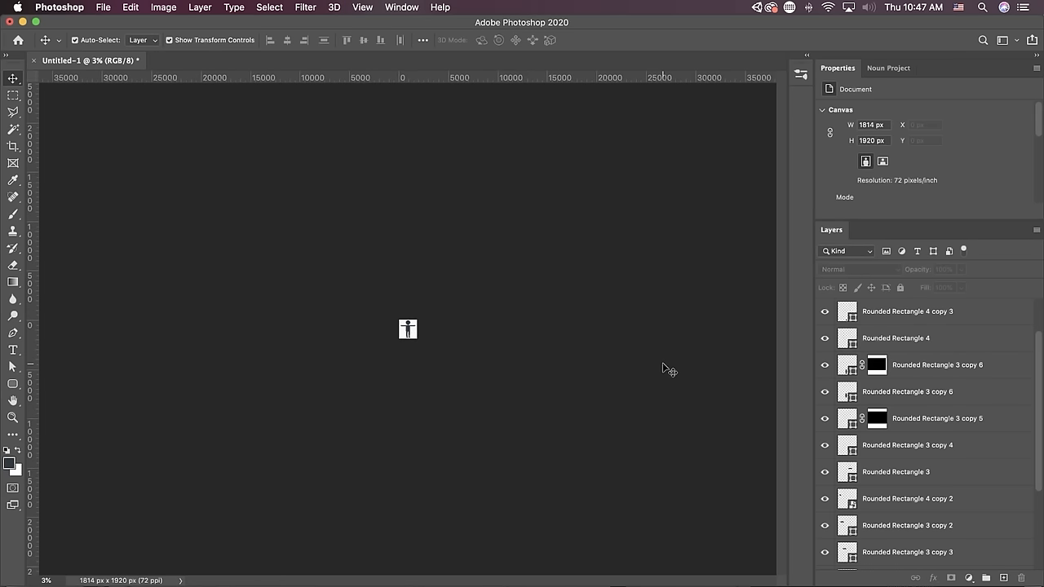
{"action": "scroll", "scroll_direction": "down", "scroll_amount": 3}
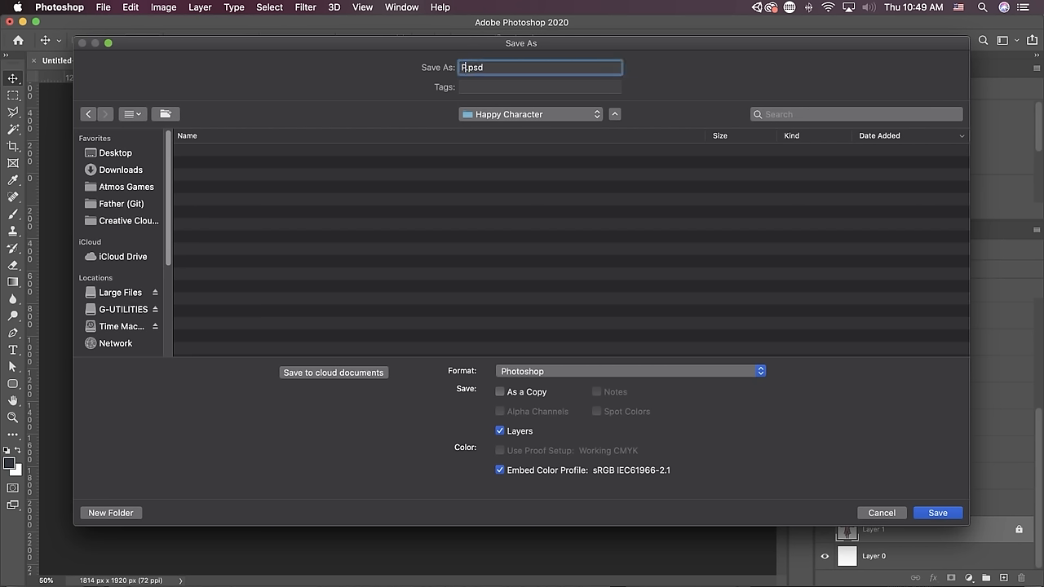
{"action": "left_click", "coordinate": [936, 512]}
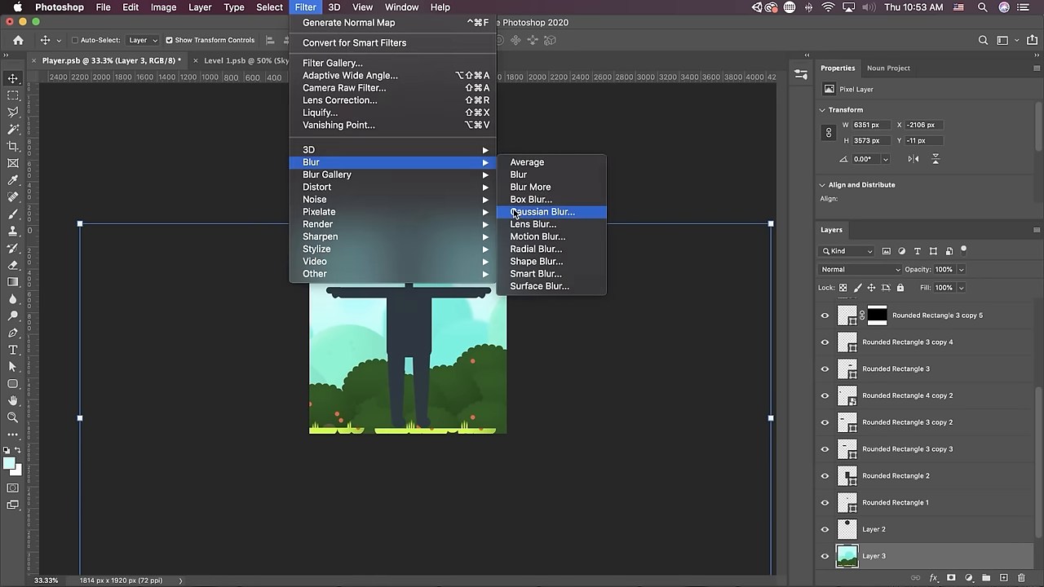
Apply a Gaussian Blur of about 28.5 px to the green forest background layer.
{"action": "left_click", "coordinate": [541, 212]}
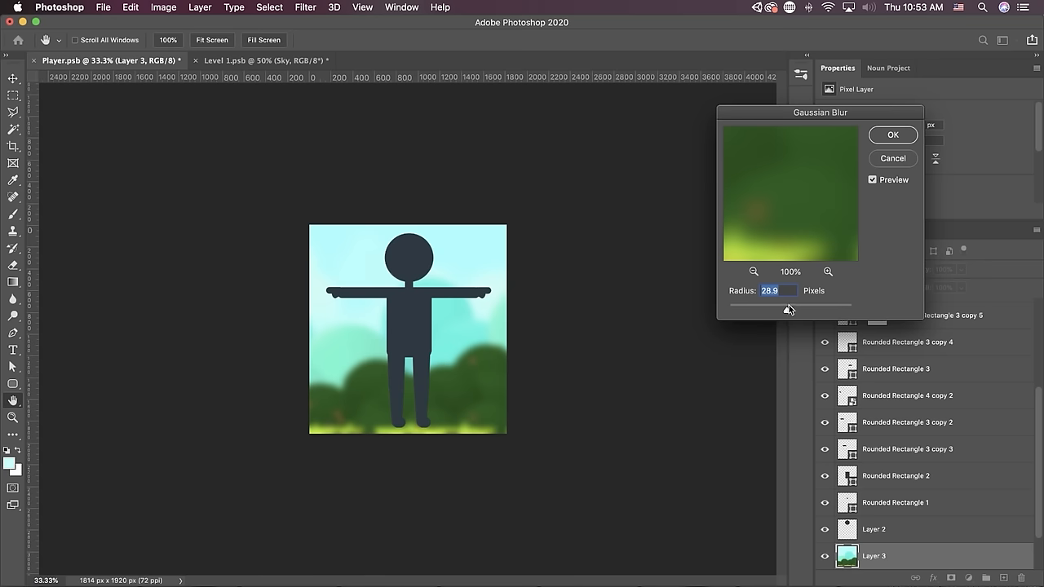
{"action": "left_click", "coordinate": [892, 134]}
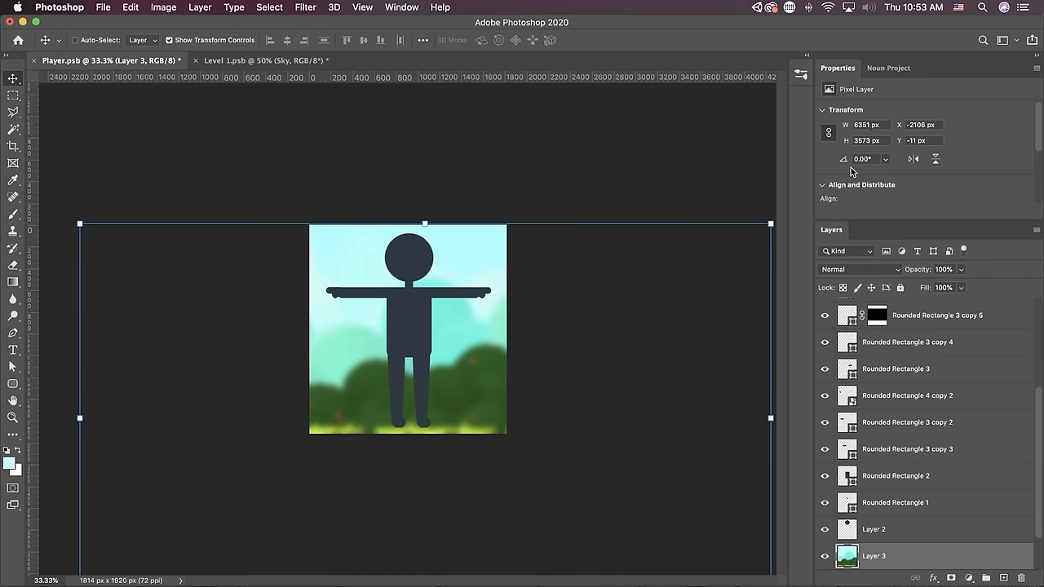
{"action": "mouse_move", "coordinate": [861, 184]}
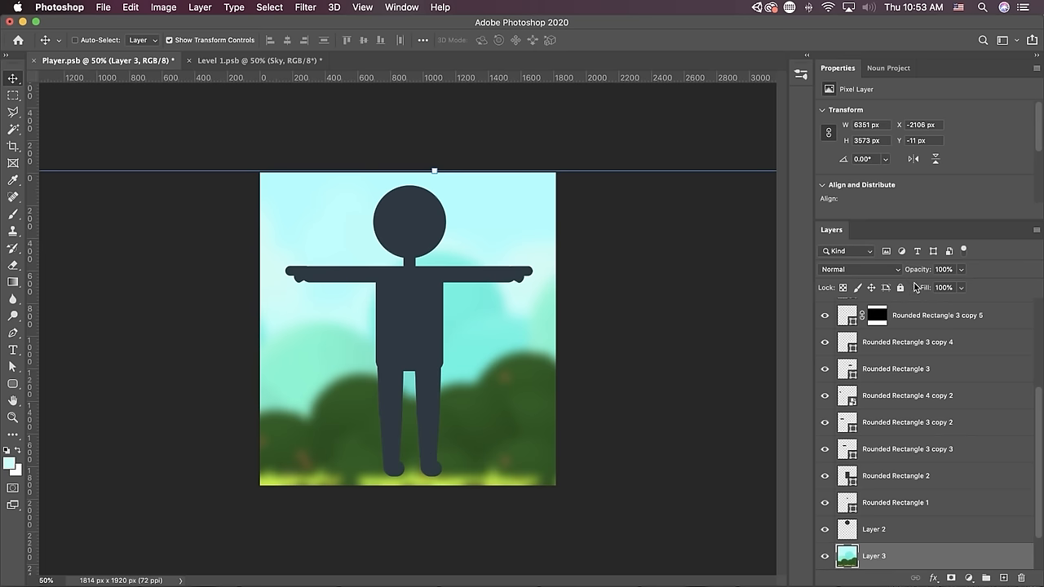
{"action": "left_click", "coordinate": [874, 528]}
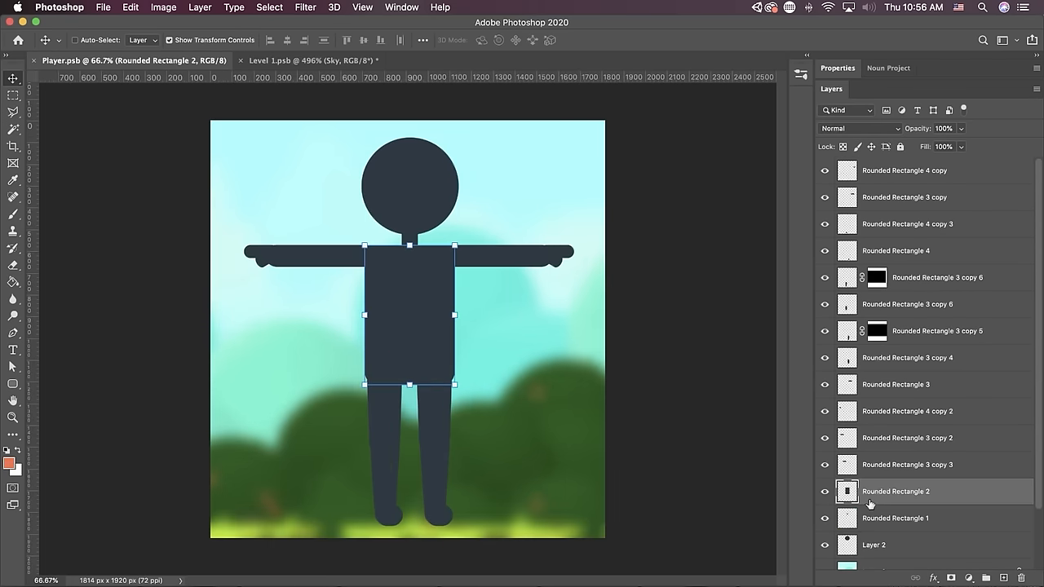
Fill clipped layers to give the torso an orange shirt and both arms orange sleeves.
{"action": "scroll", "scroll_direction": "down", "scroll_amount": 3}
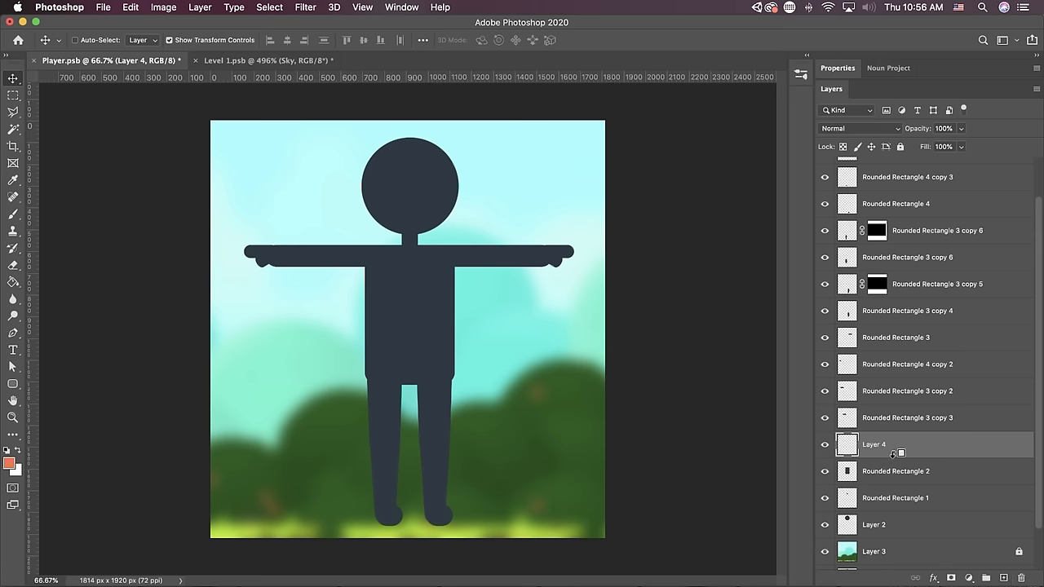
{"action": "left_click", "coordinate": [13, 281]}
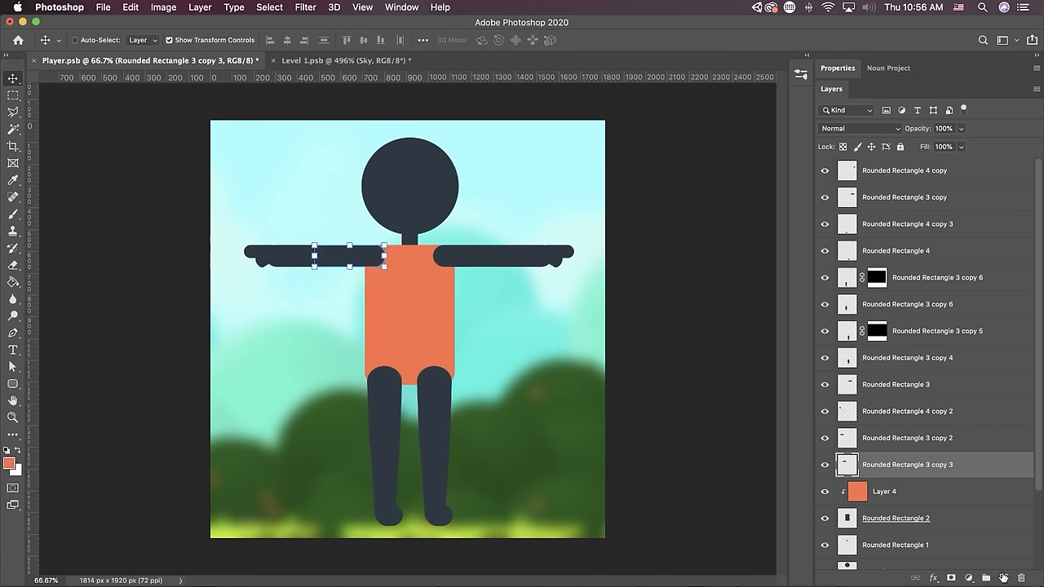
{"action": "left_click", "coordinate": [13, 281]}
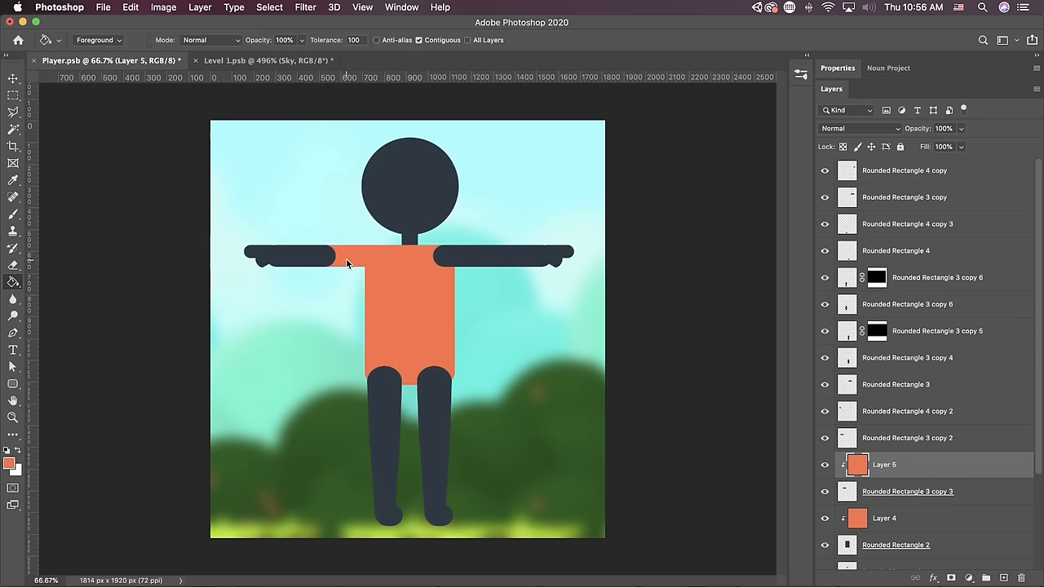
{"action": "left_click_drag", "start_coordinate": [267, 199], "coordinate": [349, 323]}
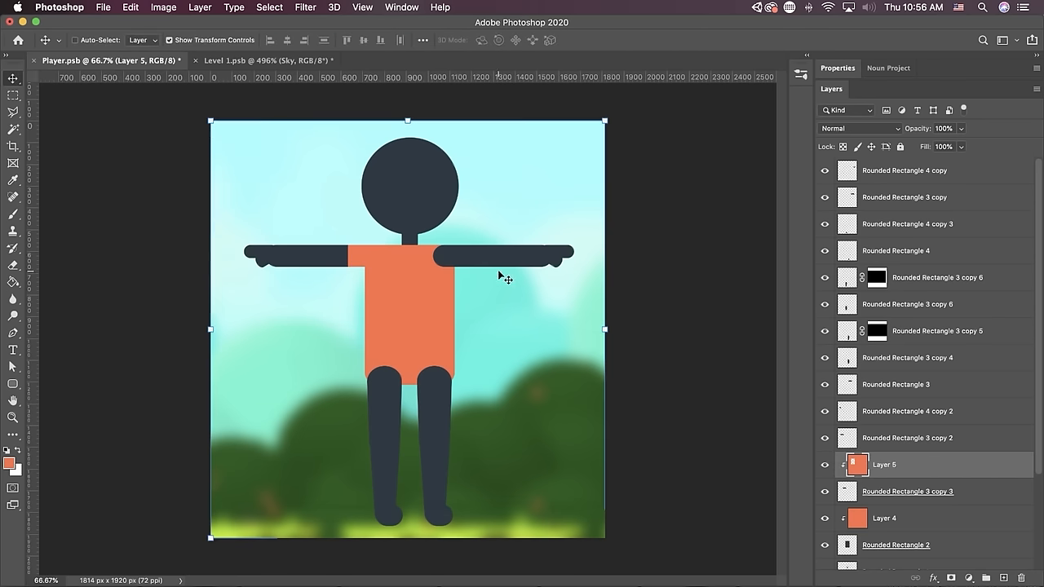
{"action": "left_click", "coordinate": [895, 384]}
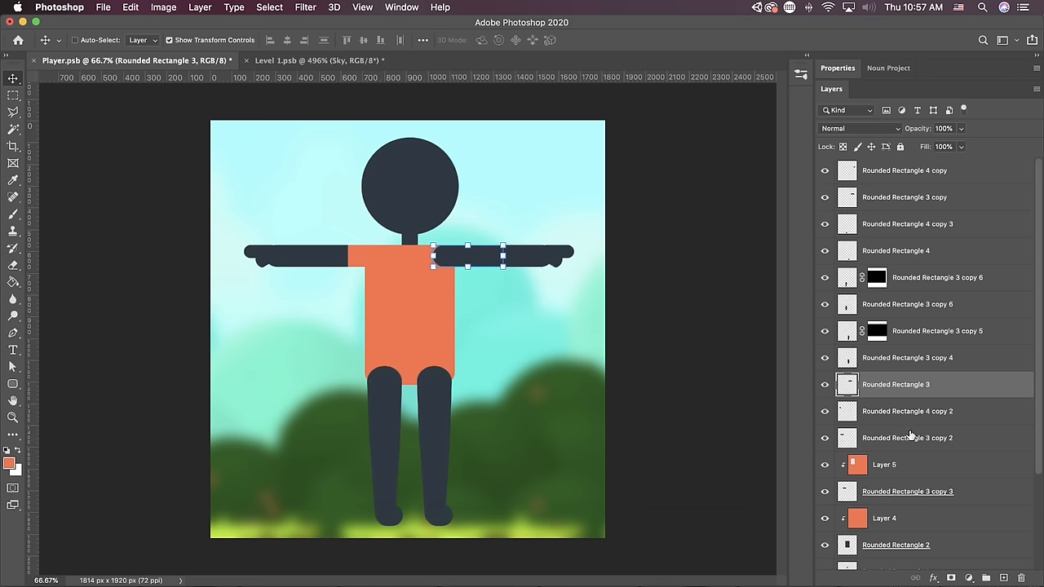
{"action": "left_click_drag", "start_coordinate": [389, 204], "coordinate": [476, 317]}
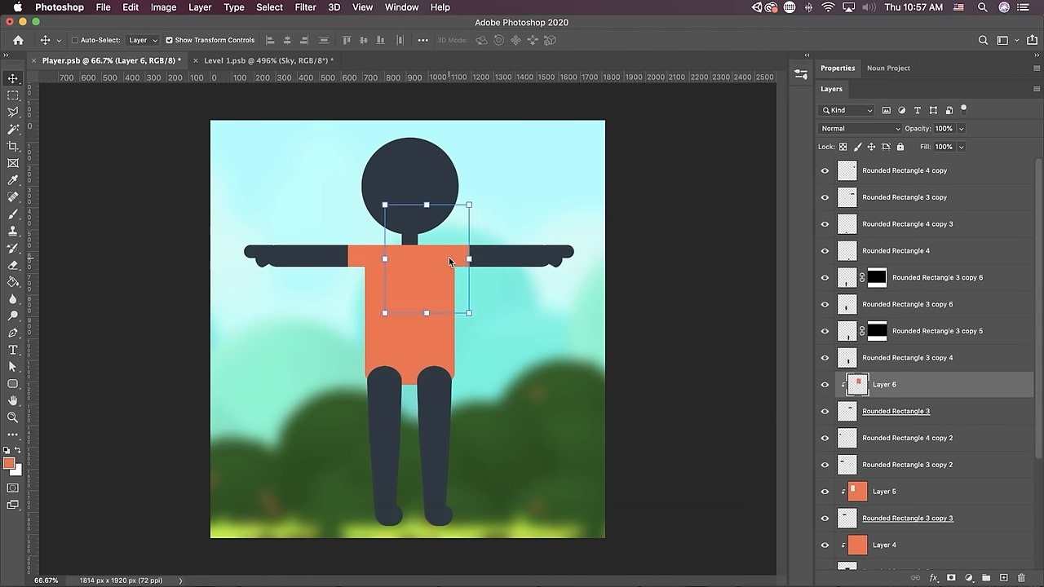
{"action": "left_click", "coordinate": [695, 282]}
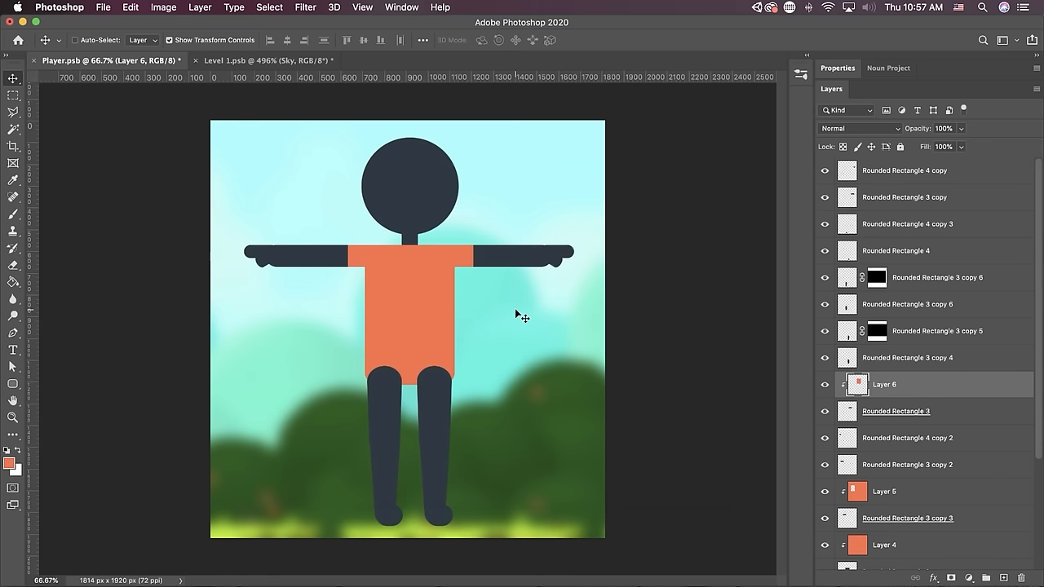
Colour the legs as dark trousers and the feet as orange shoes on clipped layers.
{"action": "left_click", "coordinate": [432, 489]}
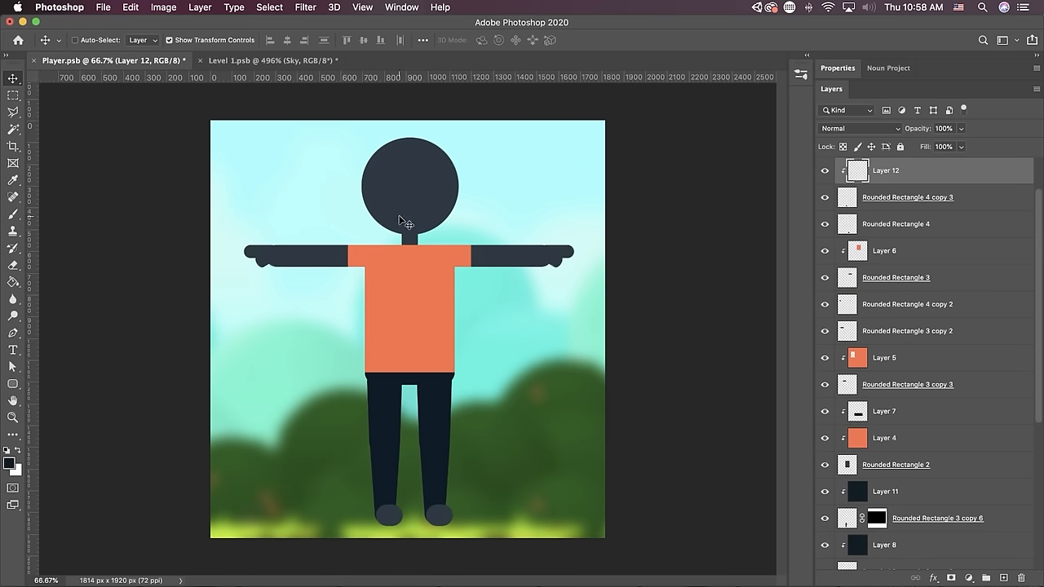
{"action": "left_click", "coordinate": [13, 280]}
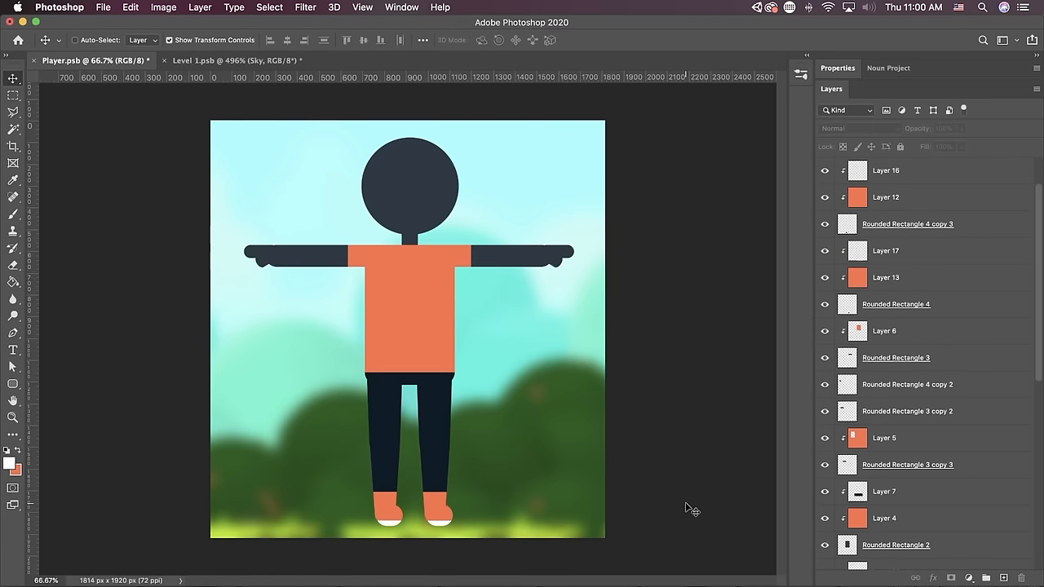
Fill the head and arms with skin tone, fill an elliptical eye white and duplicate it for the second eye.
{"action": "left_click", "coordinate": [876, 450]}
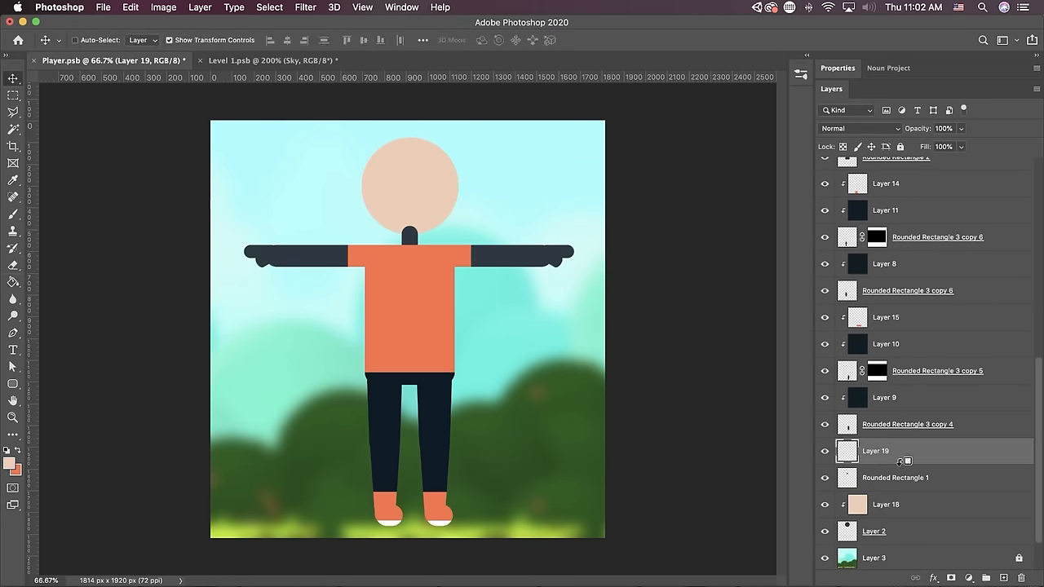
{"action": "left_click", "coordinate": [884, 224]}
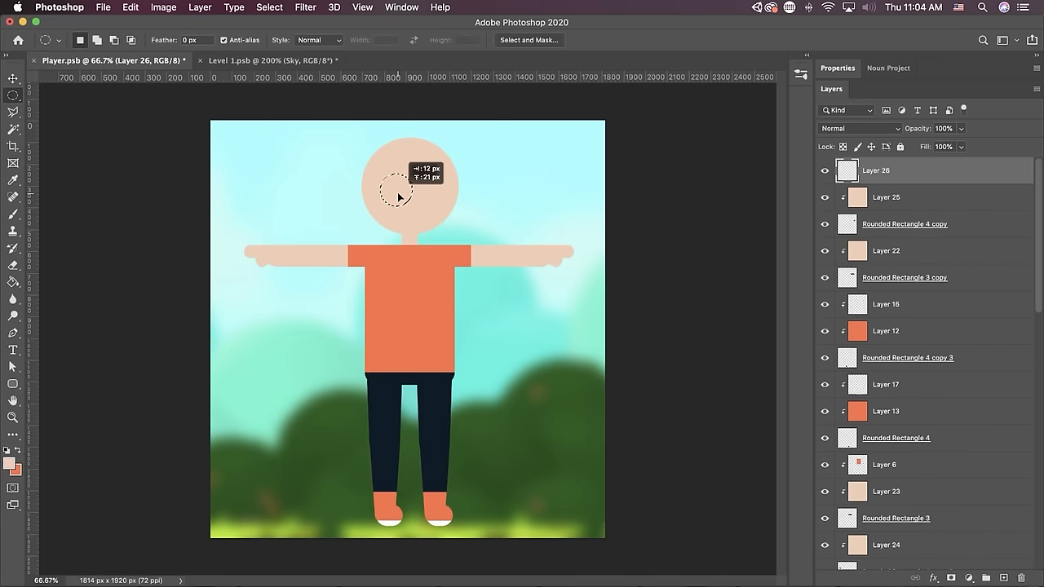
{"action": "left_click", "coordinate": [13, 281]}
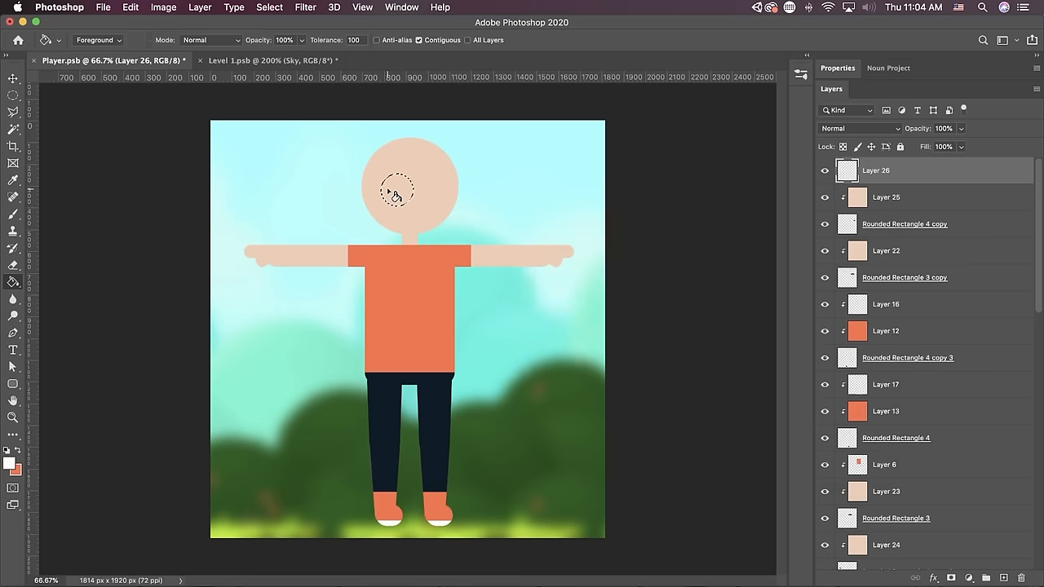
{"action": "left_click", "coordinate": [13, 79]}
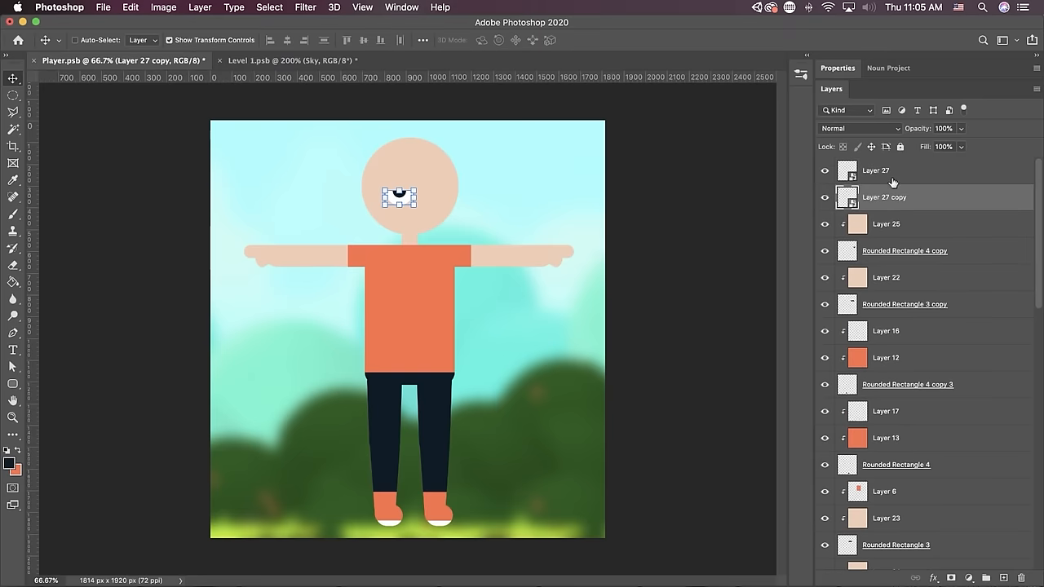
{"action": "left_click", "coordinate": [874, 170]}
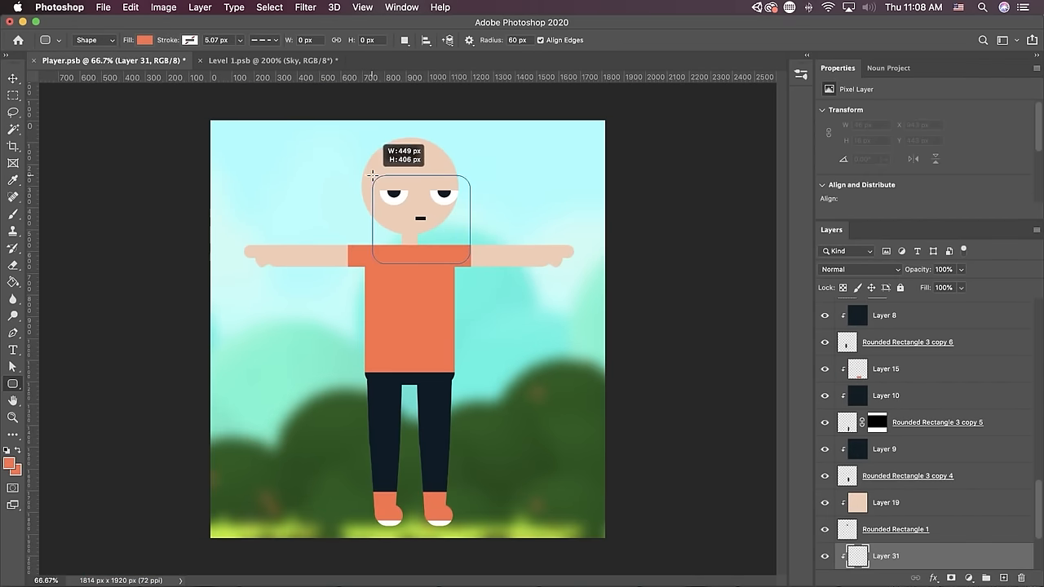
{"action": "left_click_drag", "start_coordinate": [371, 176], "coordinate": [371, 181]}
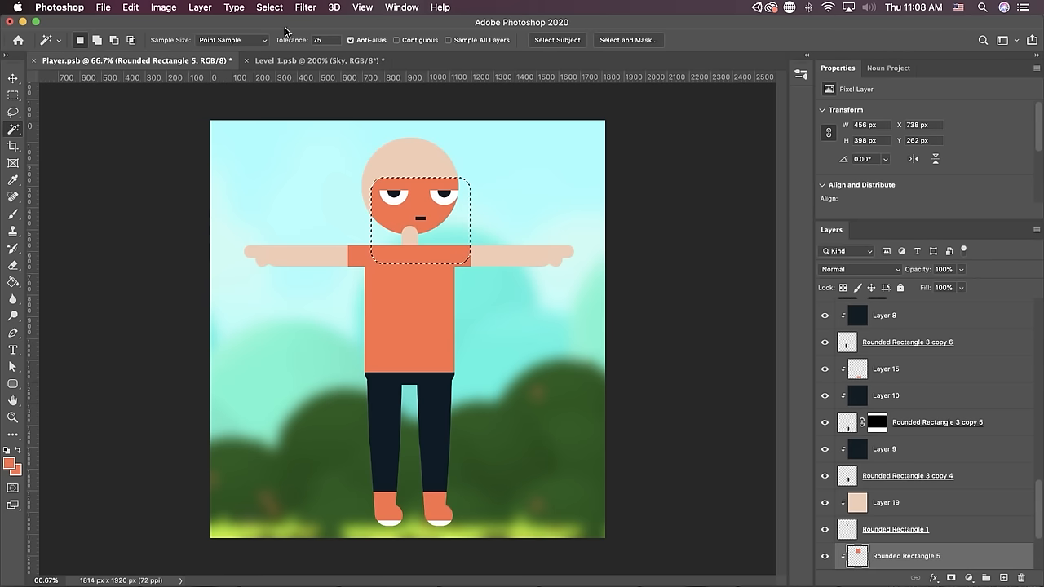
{"action": "left_click", "coordinate": [270, 6]}
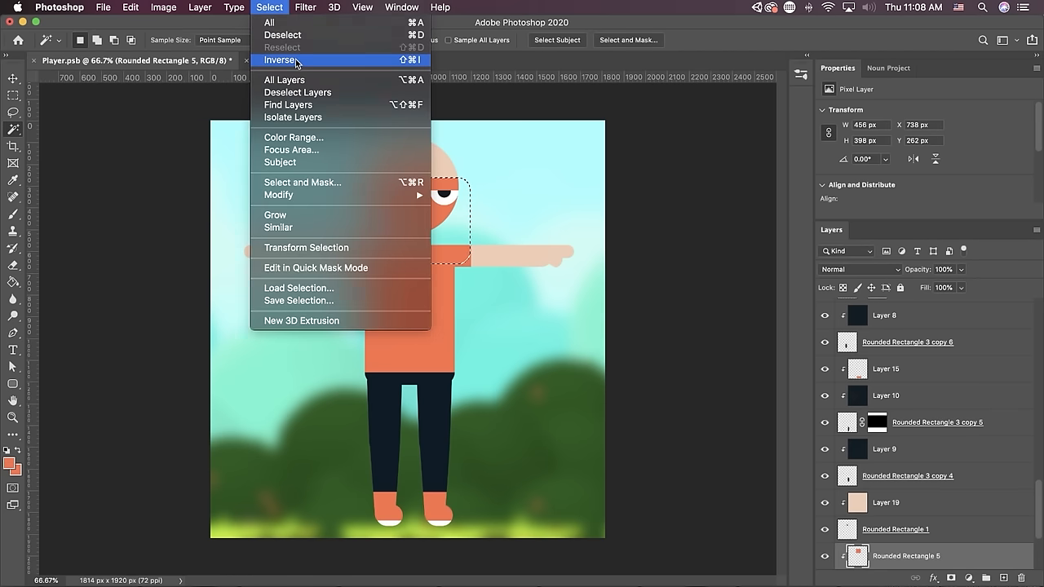
{"action": "left_click", "coordinate": [281, 59]}
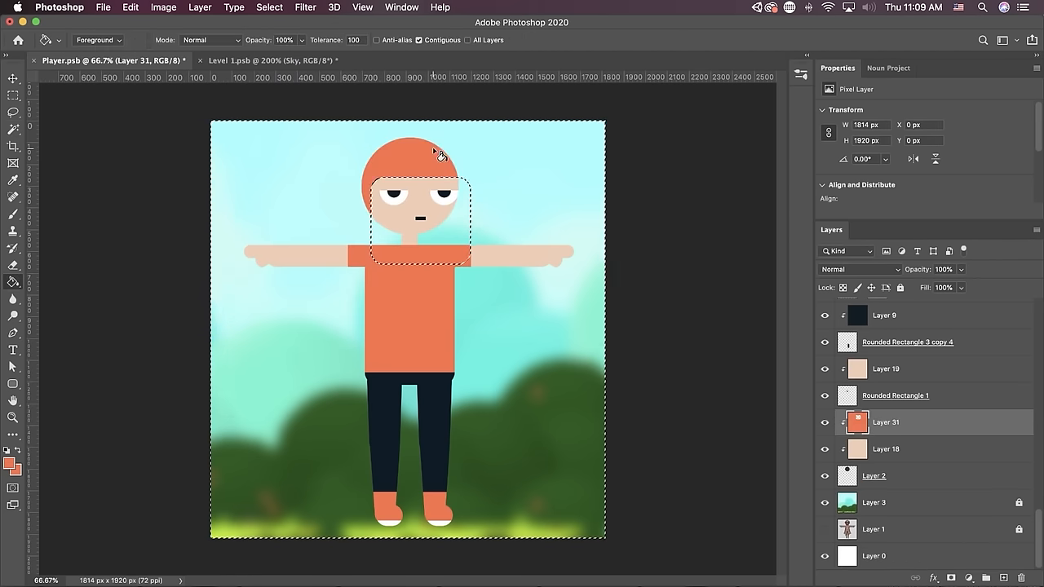
{"action": "left_click_drag", "start_coordinate": [390, 134], "coordinate": [479, 168]}
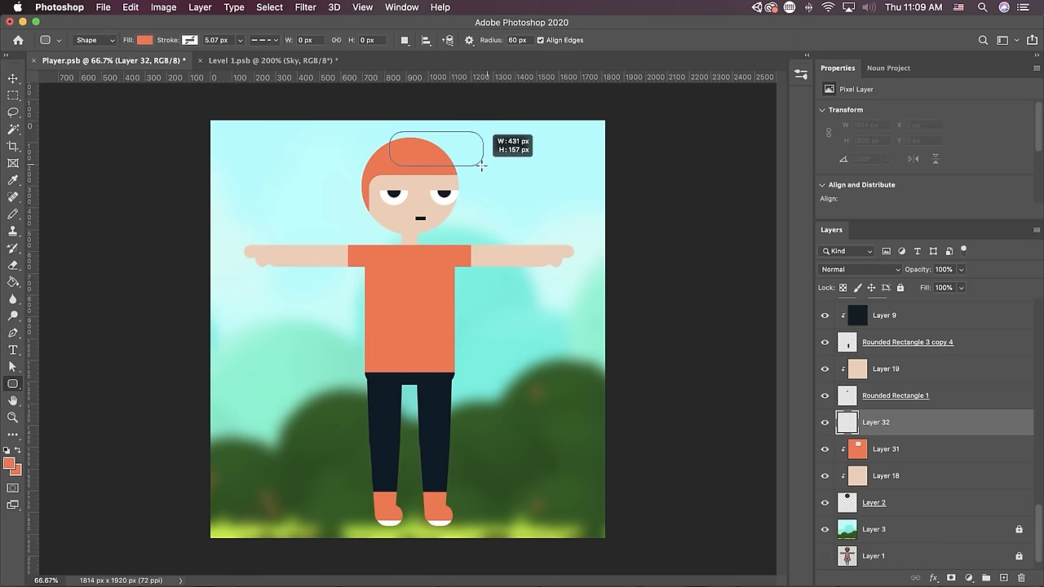
{"action": "left_click_drag", "start_coordinate": [390, 137], "coordinate": [481, 171]}
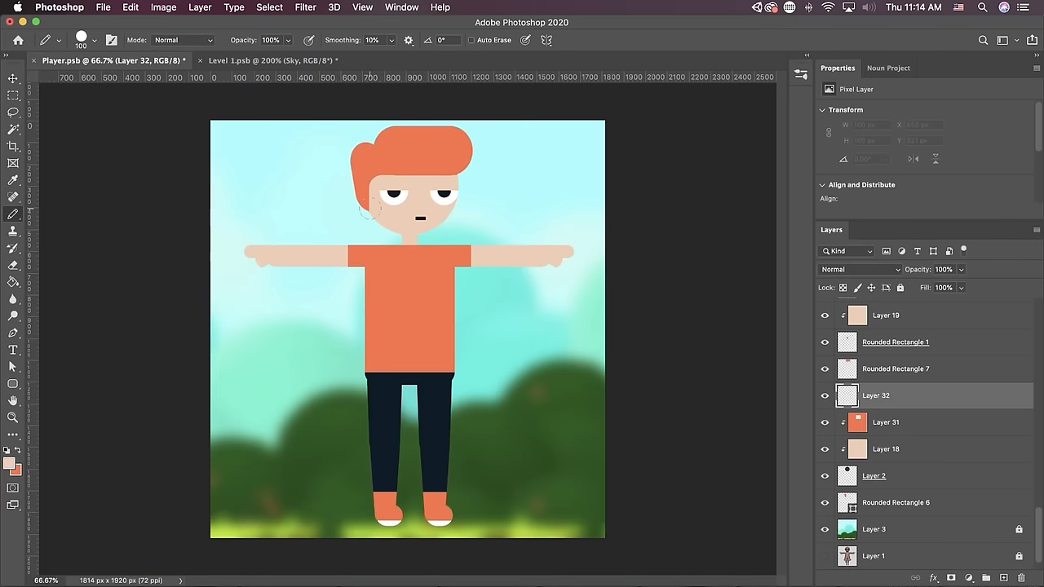
{"action": "left_click", "coordinate": [362, 7]}
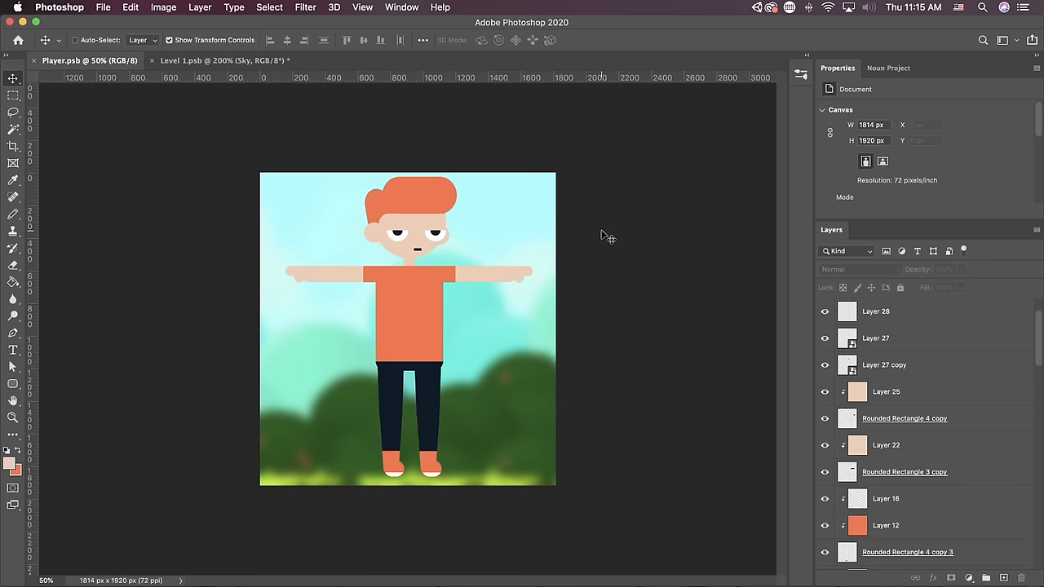
Draw the white shirt logo above the shirt layer and preview the boy in Level 1.psb before returning to Player.psd.
{"action": "left_click", "coordinate": [883, 416]}
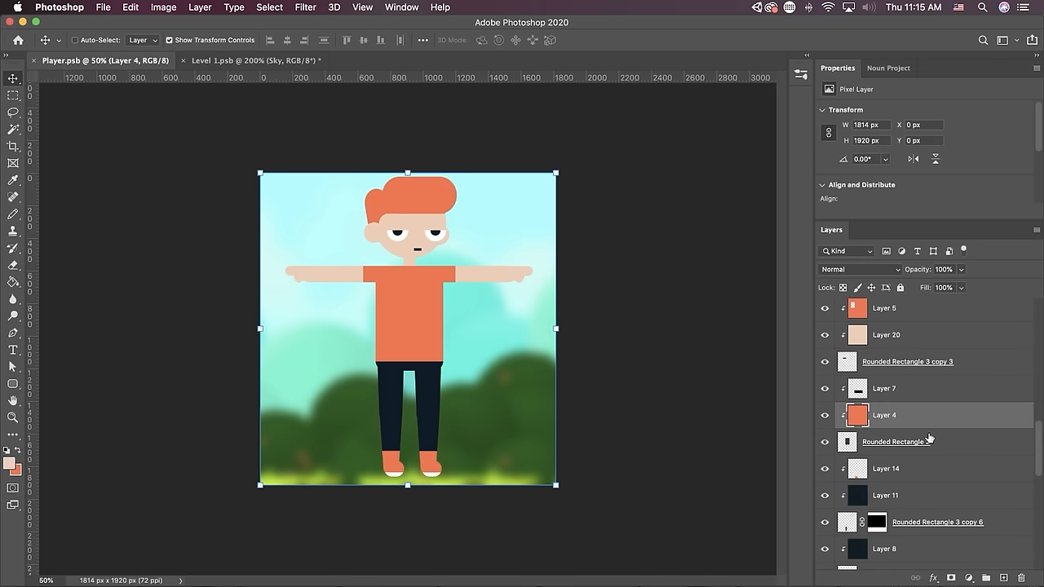
{"action": "left_click_drag", "start_coordinate": [395, 248], "coordinate": [428, 362]}
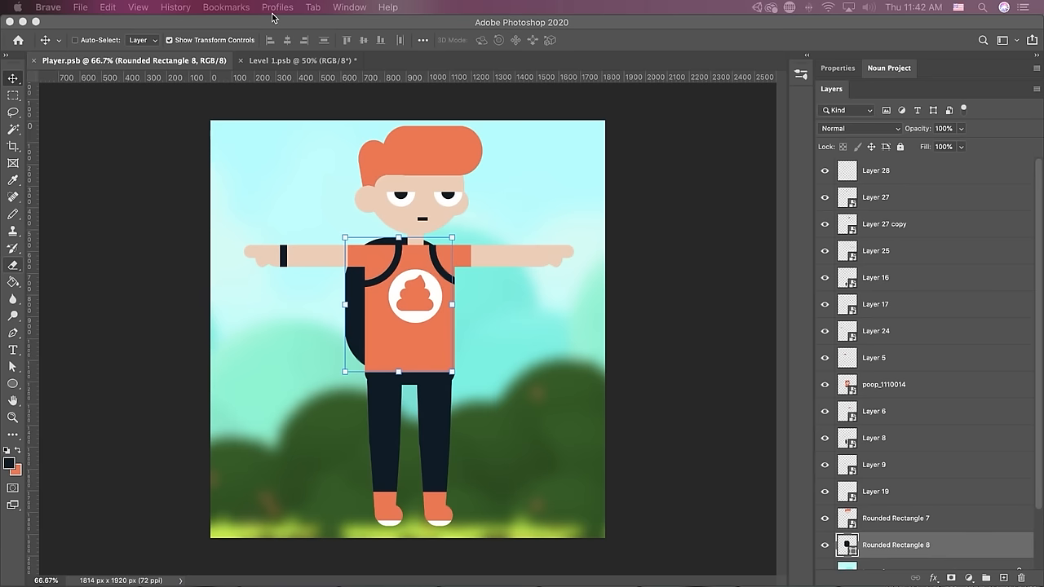
{"action": "left_click", "coordinate": [300, 61]}
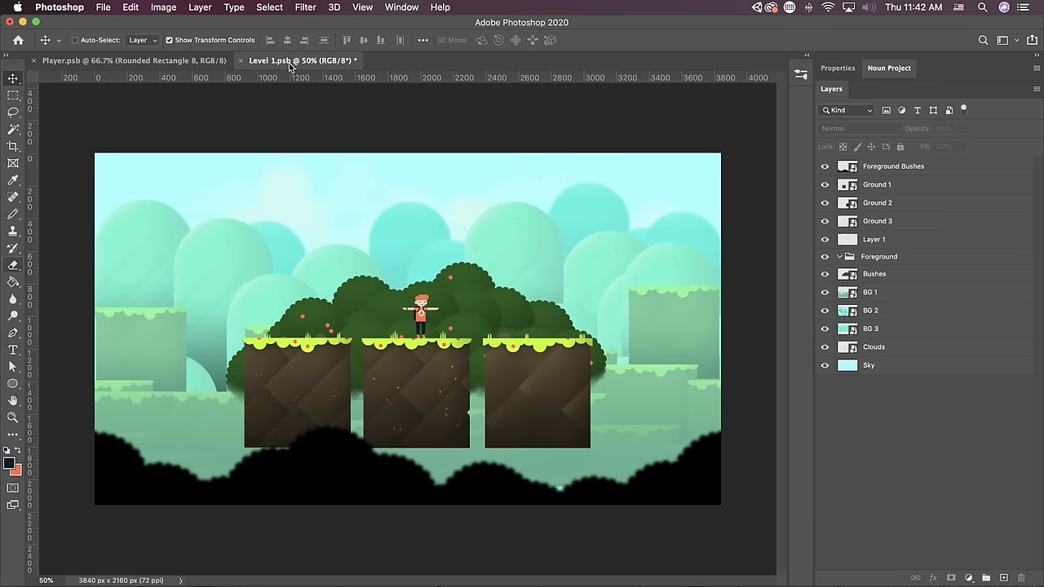
{"action": "left_click", "coordinate": [131, 59]}
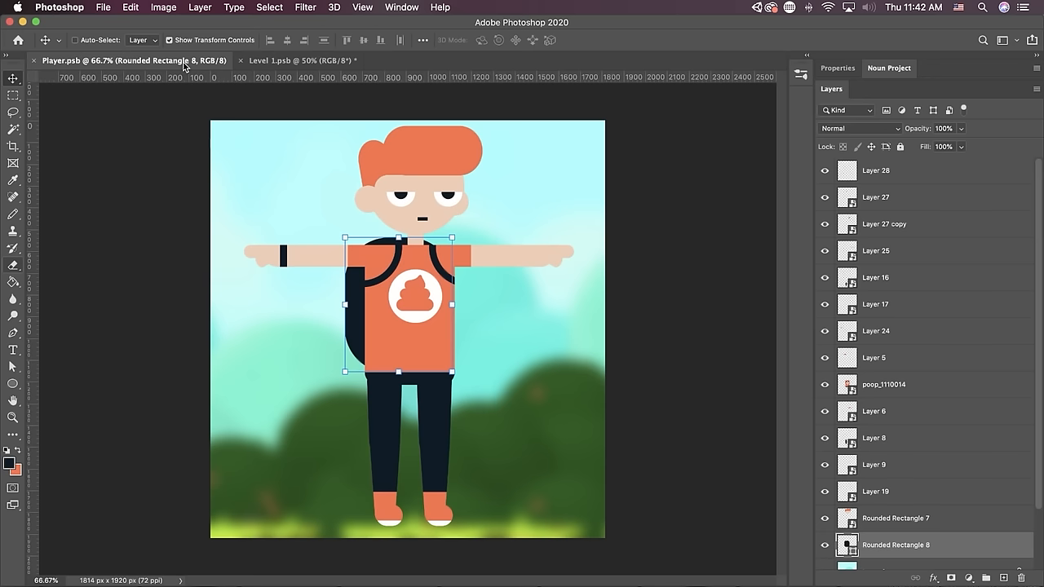
{"action": "scroll", "scroll_direction": "down", "scroll_amount": 3}
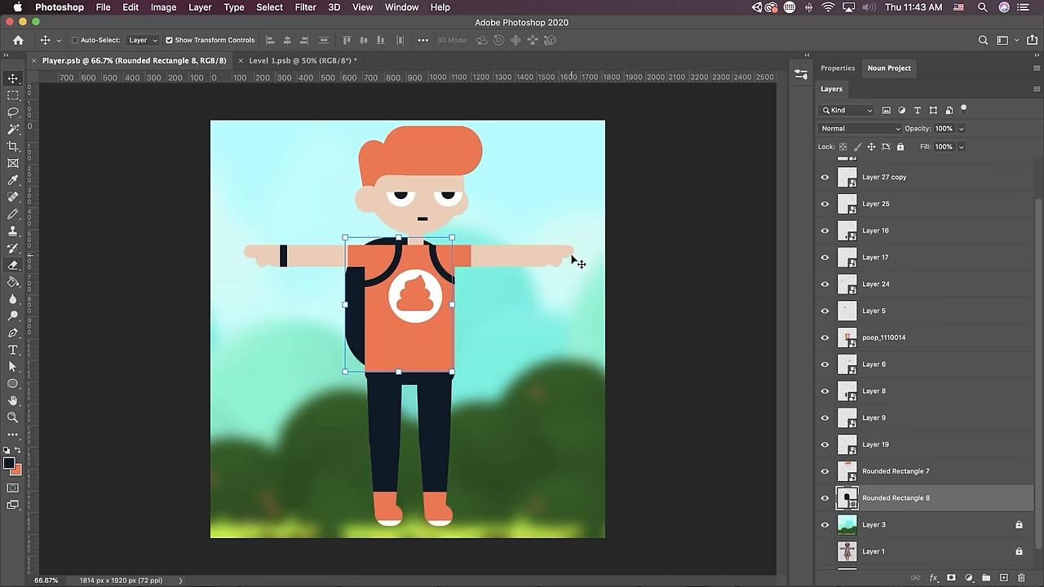
Shade the hair, skin, shirt, trousers and backpack with gradients on masked clipped layers.
{"action": "left_click", "coordinate": [884, 336]}
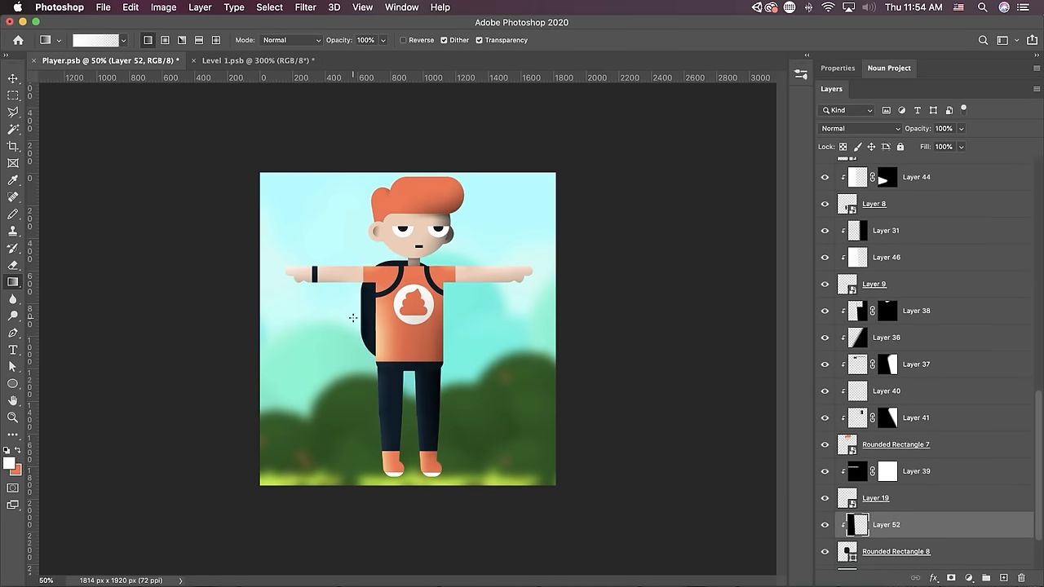
{"action": "left_click", "coordinate": [893, 443]}
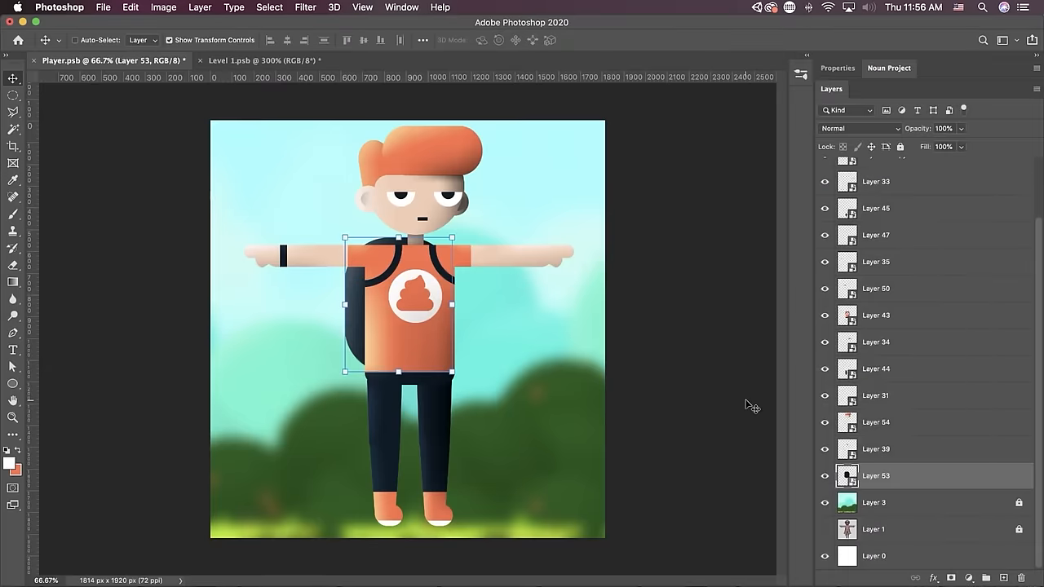
{"action": "mouse_move", "coordinate": [448, 182]}
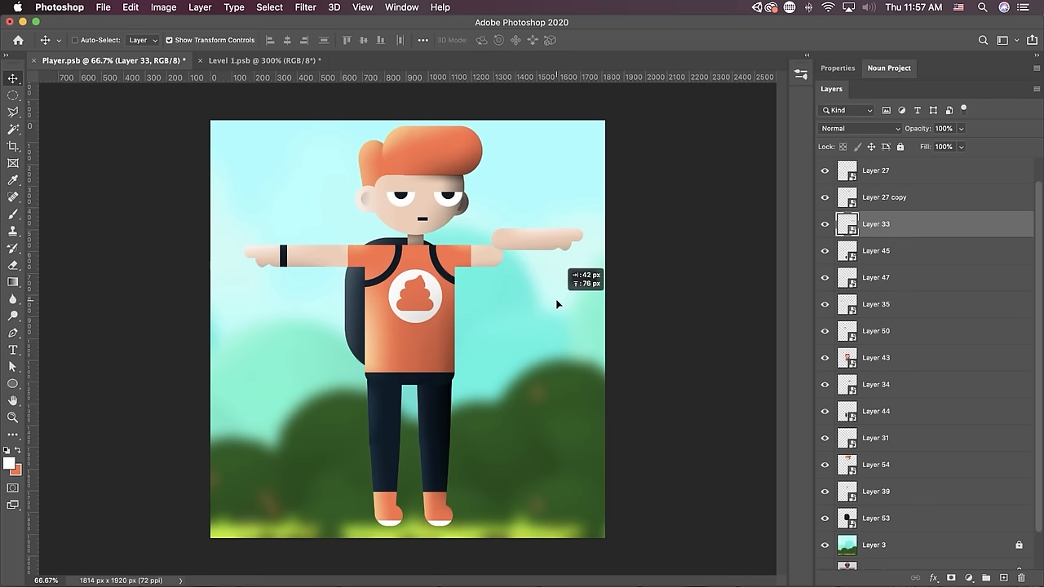
Nudge the right arm to find its layer, then rename the Mouth, Eye L and right Feet layers.
{"action": "left_click_drag", "start_coordinate": [558, 305], "coordinate": [554, 318]}
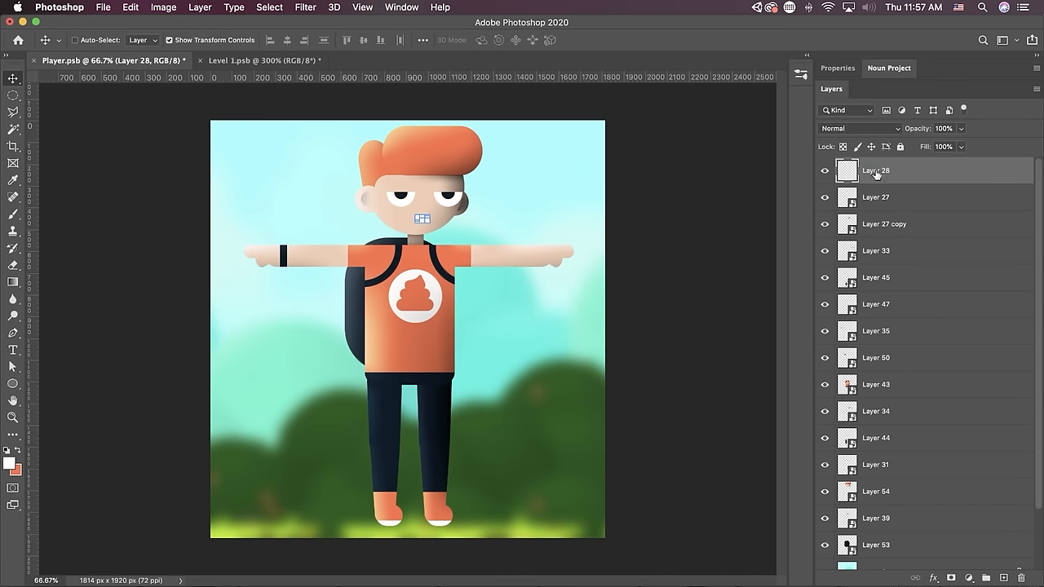
{"action": "left_click", "coordinate": [874, 195]}
{"action": "type", "text": "Eye L"}
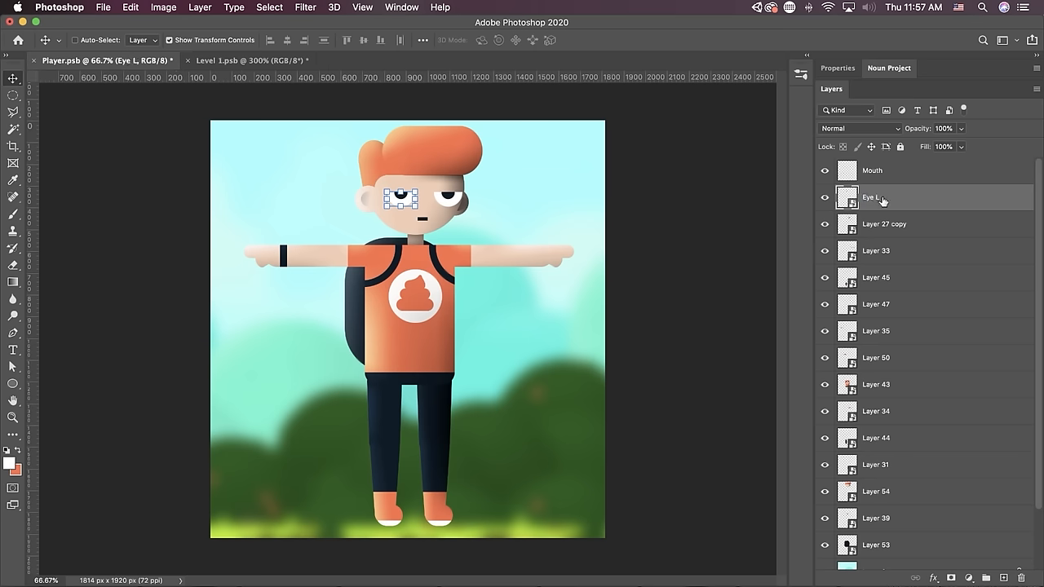
{"action": "left_click", "coordinate": [874, 223]}
{"action": "type", "text": "Eye R"}
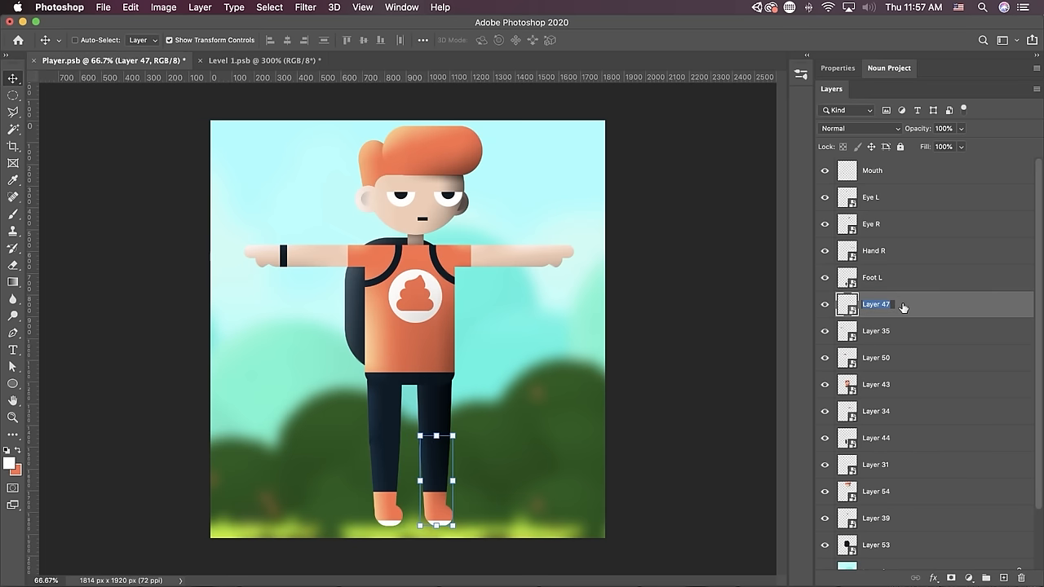
{"action": "left_click", "coordinate": [874, 330]}
{"action": "type", "text": "Arm L"}
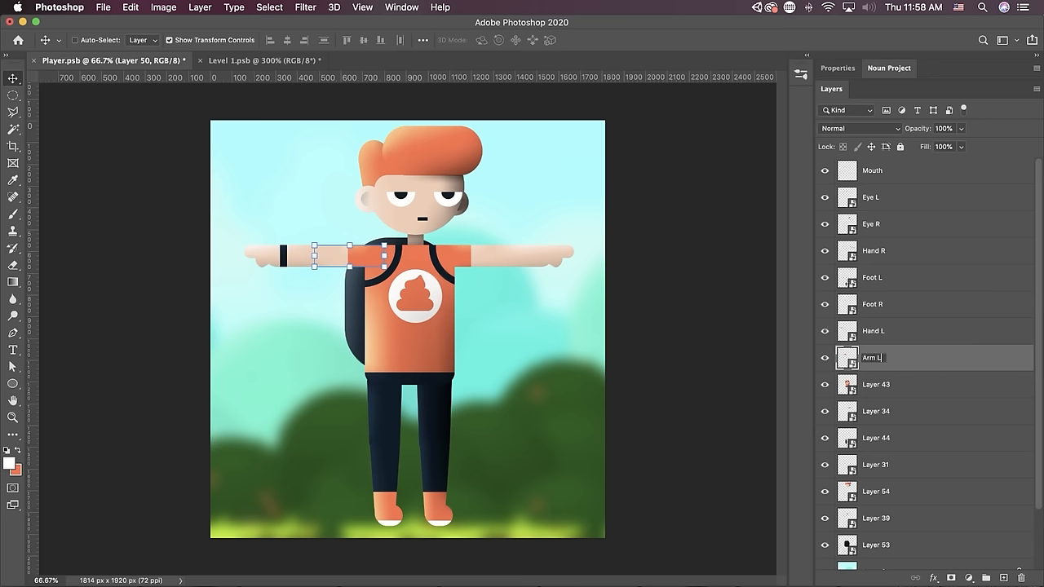
Rename the Body, right Arm, left Leg and Neck layers after their body parts.
{"action": "left_click", "coordinate": [874, 384]}
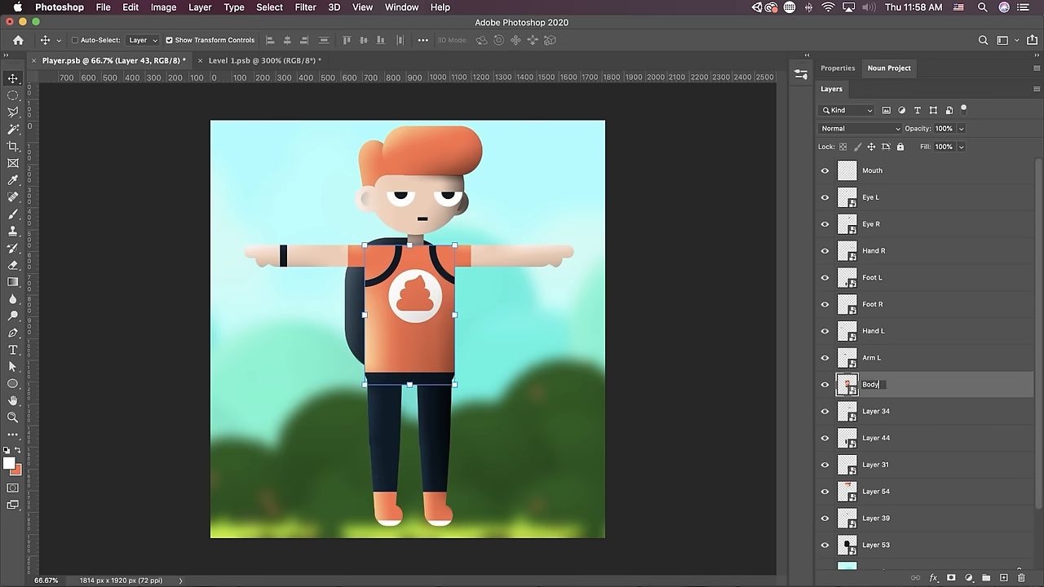
{"action": "left_click", "coordinate": [874, 411]}
{"action": "type", "text": "Arm"}
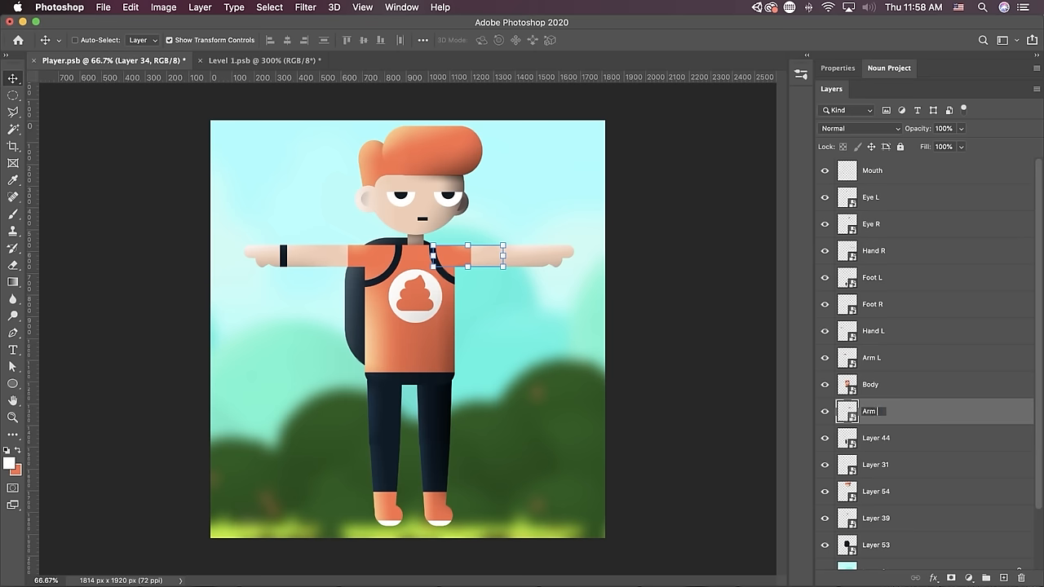
{"action": "left_click", "coordinate": [875, 437]}
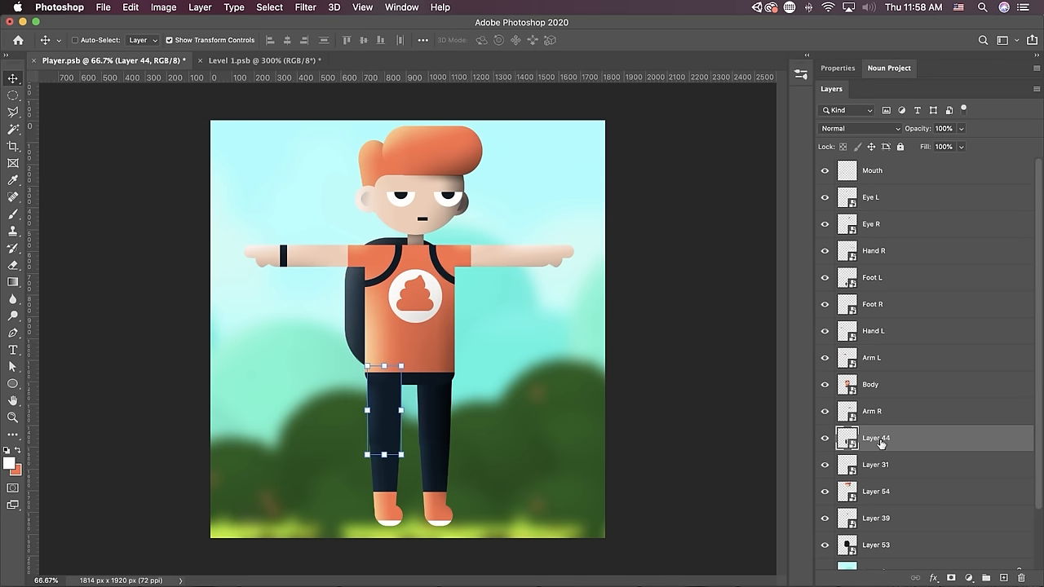
{"action": "double_click", "coordinate": [874, 437]}
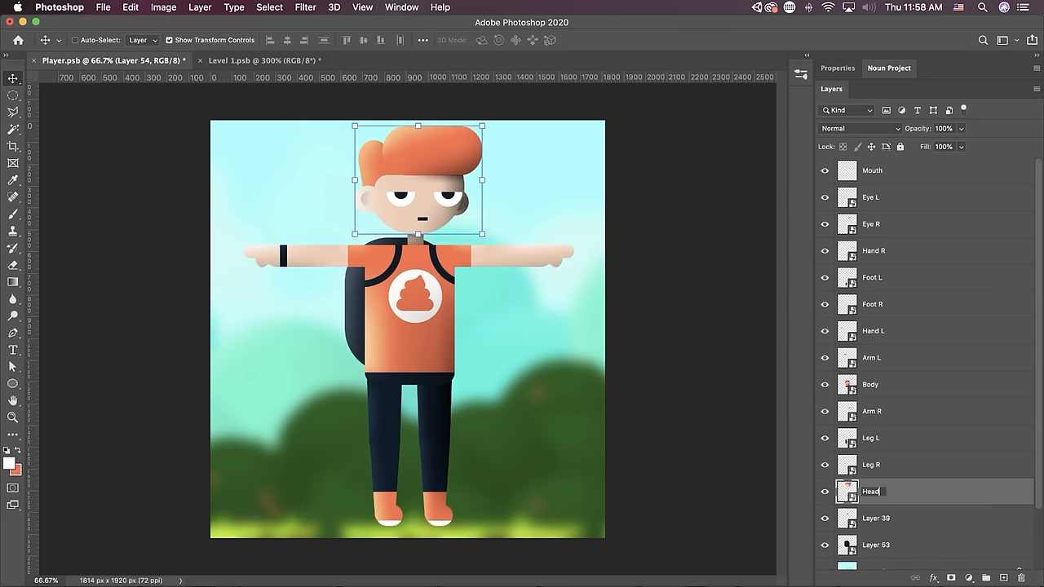
{"action": "left_click", "coordinate": [876, 518]}
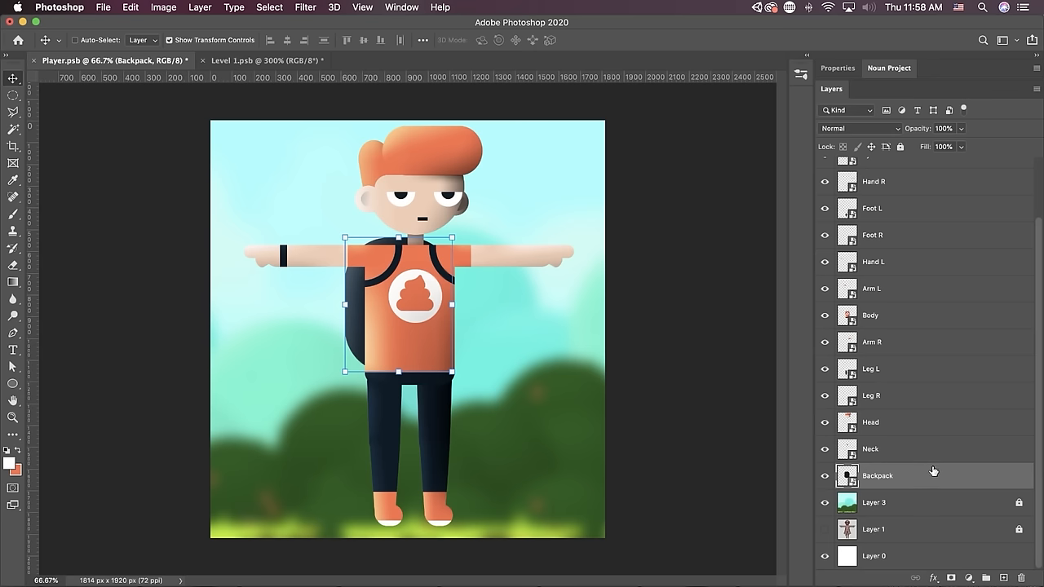
Delete the blurred forest background and the white base layer, leaving a transparent canvas.
{"action": "left_click", "coordinate": [873, 502]}
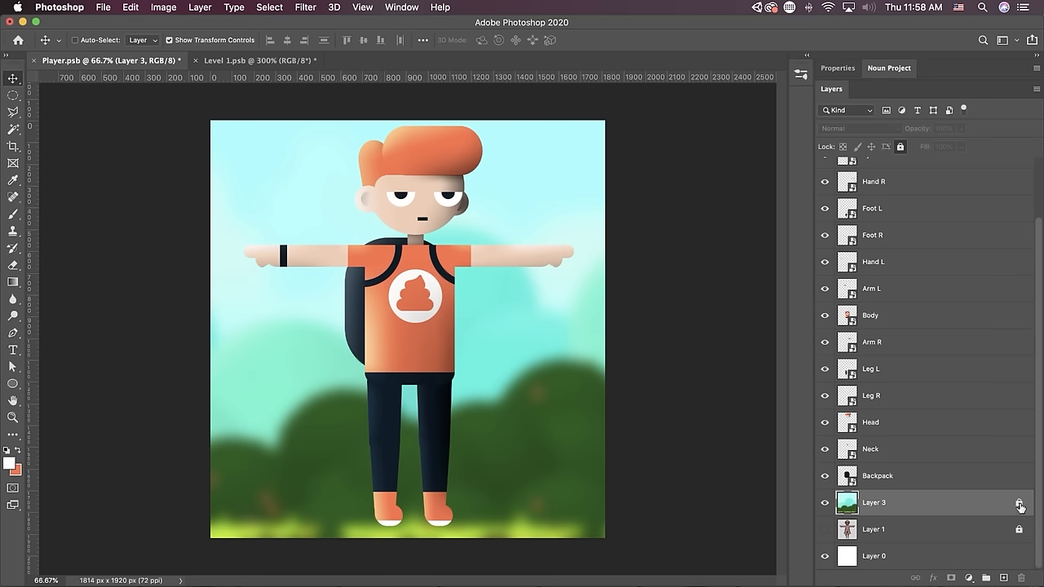
{"action": "left_click", "coordinate": [825, 503]}
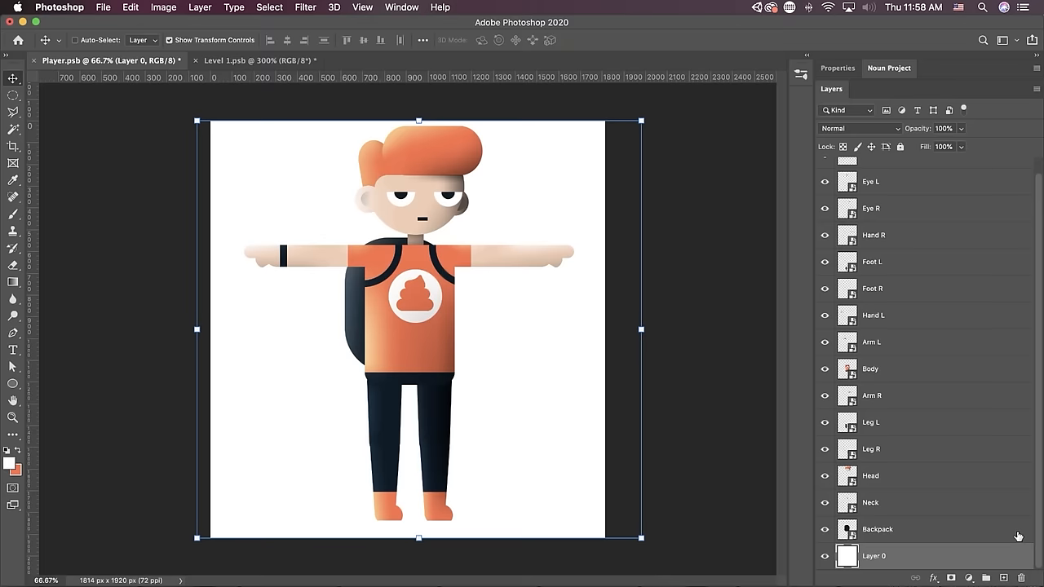
{"action": "left_click", "coordinate": [877, 545]}
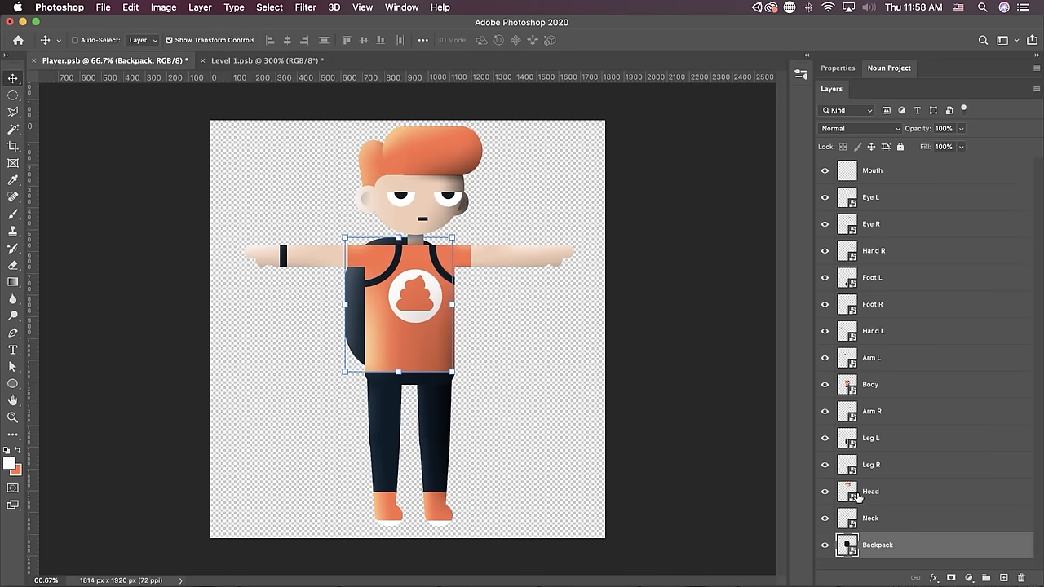